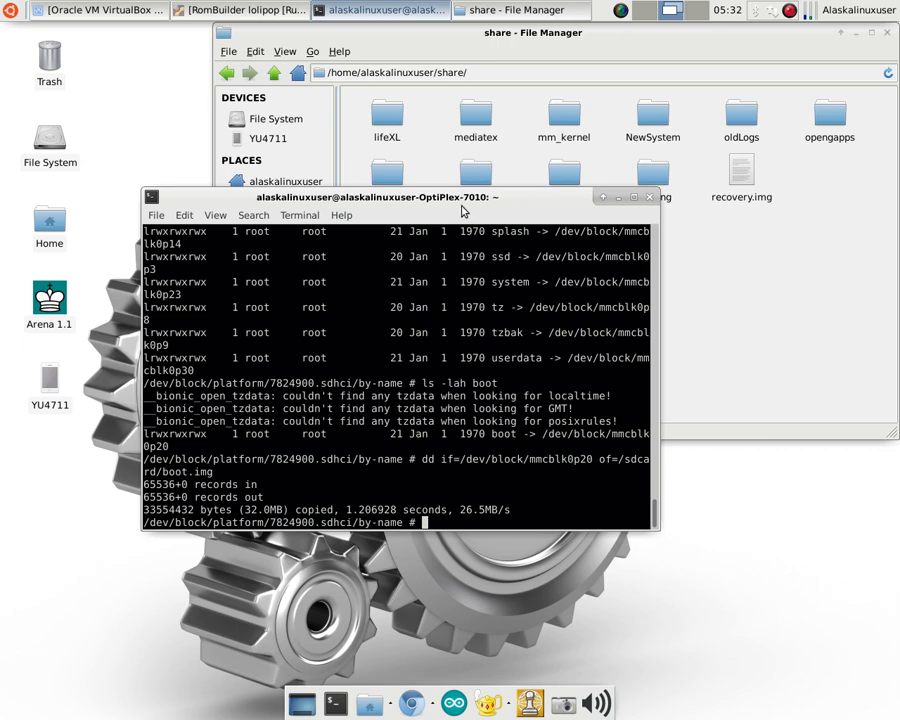
{"action": "mouse_move", "coordinate": [304, 328]}
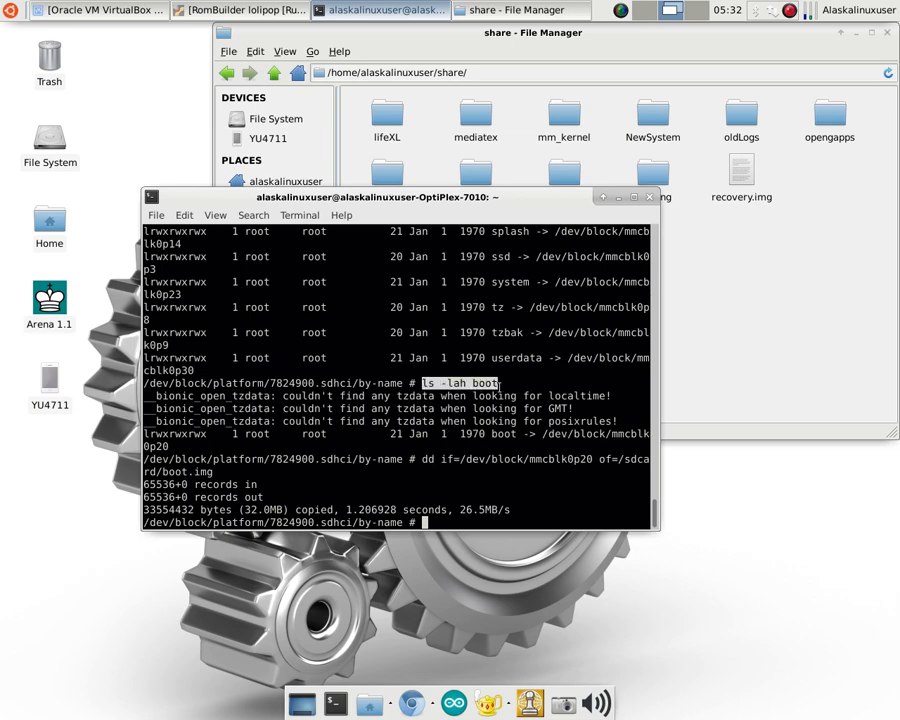
{"action": "mouse_move", "coordinate": [419, 482]}
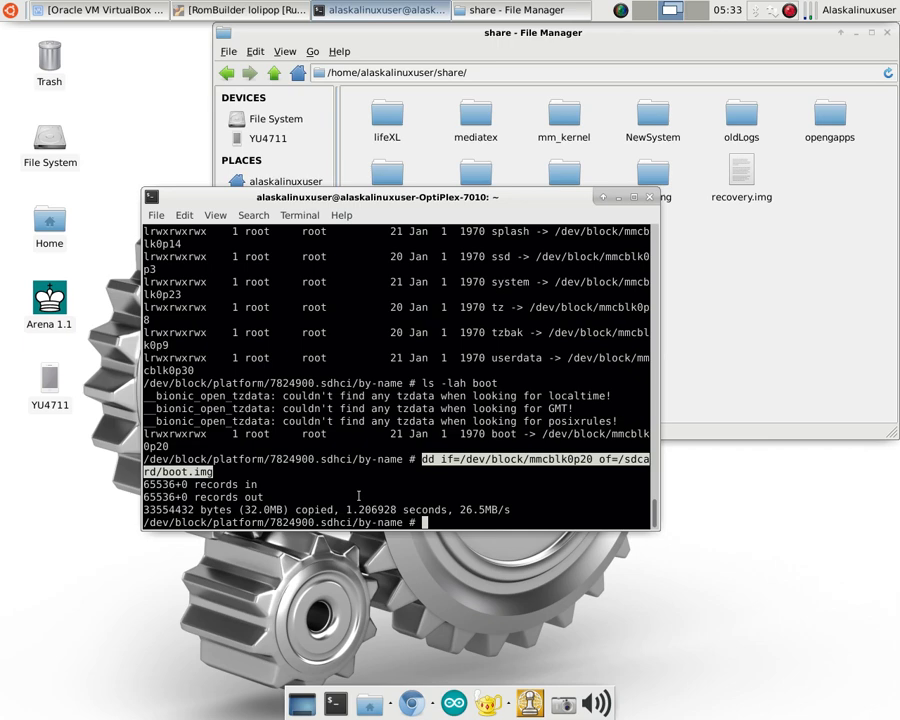
Move to /sdcard, confirm the 32.0M boot.img there, and exit the phone shell.
{"action": "type", "text": "cd /sd"}
{"action": "type", "text": "ls -lah boot"}
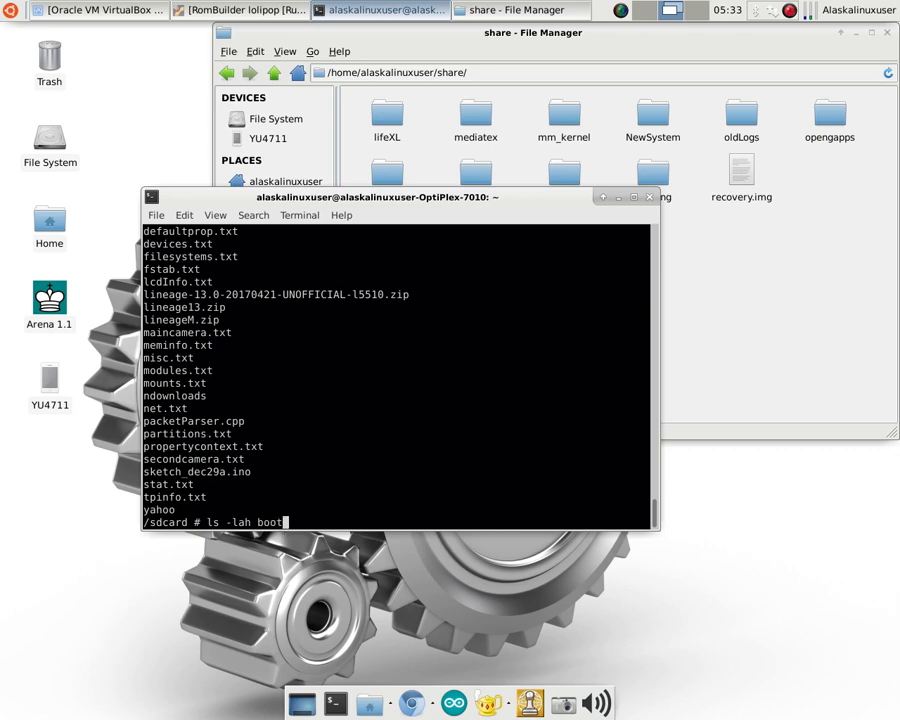
{"action": "key", "text": "Return"}
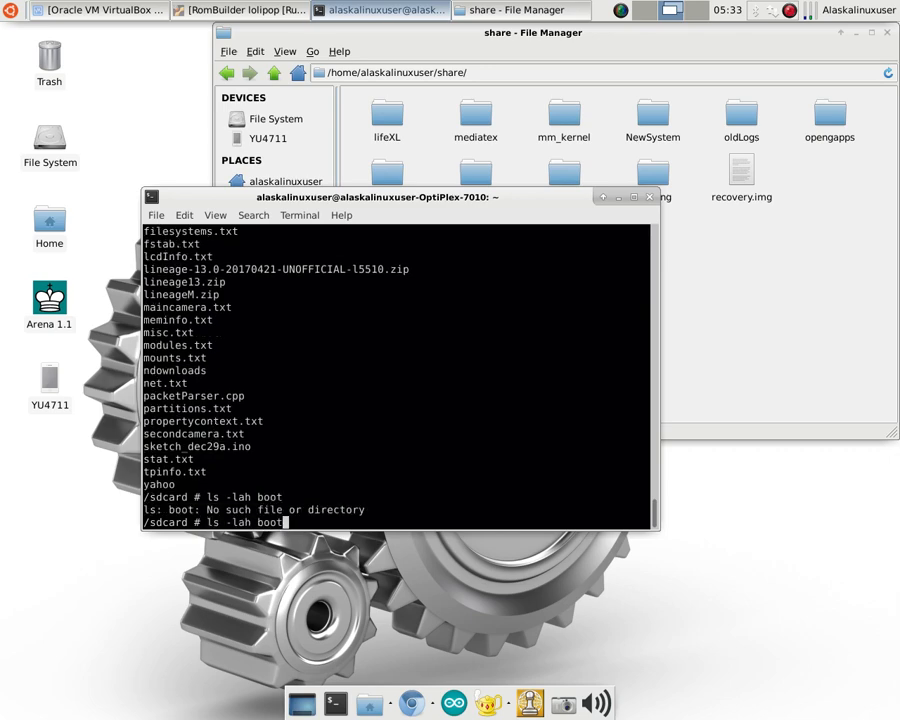
{"action": "key", "text": "Return"}
{"action": "type", "text": "adb pull ."}
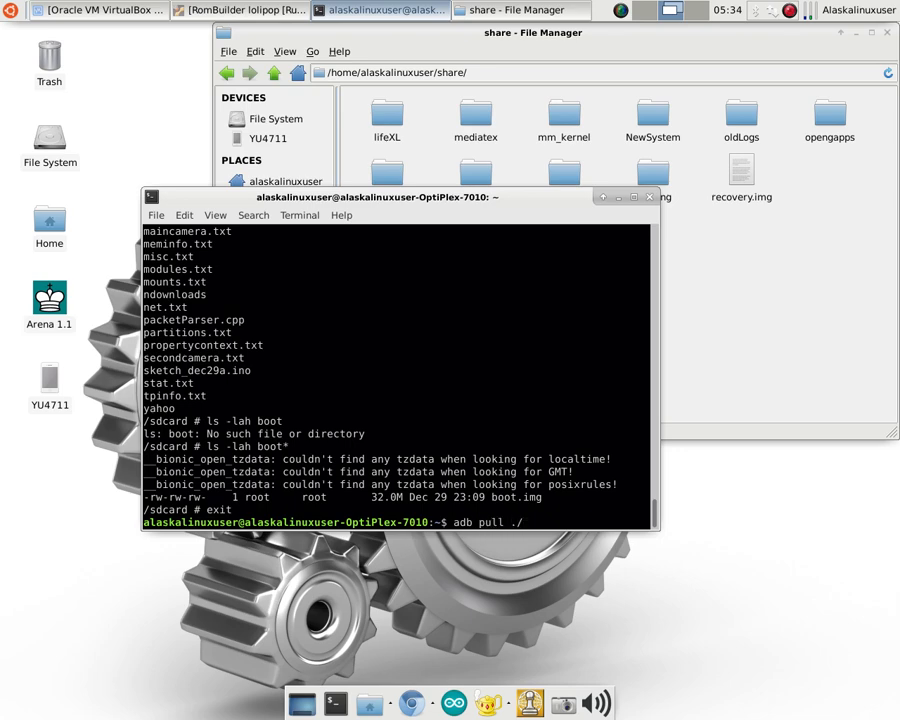
Pull /sdcard/boot.img from the phone into ./Downloads/ with adb.
{"action": "type", "text": "/sda"}
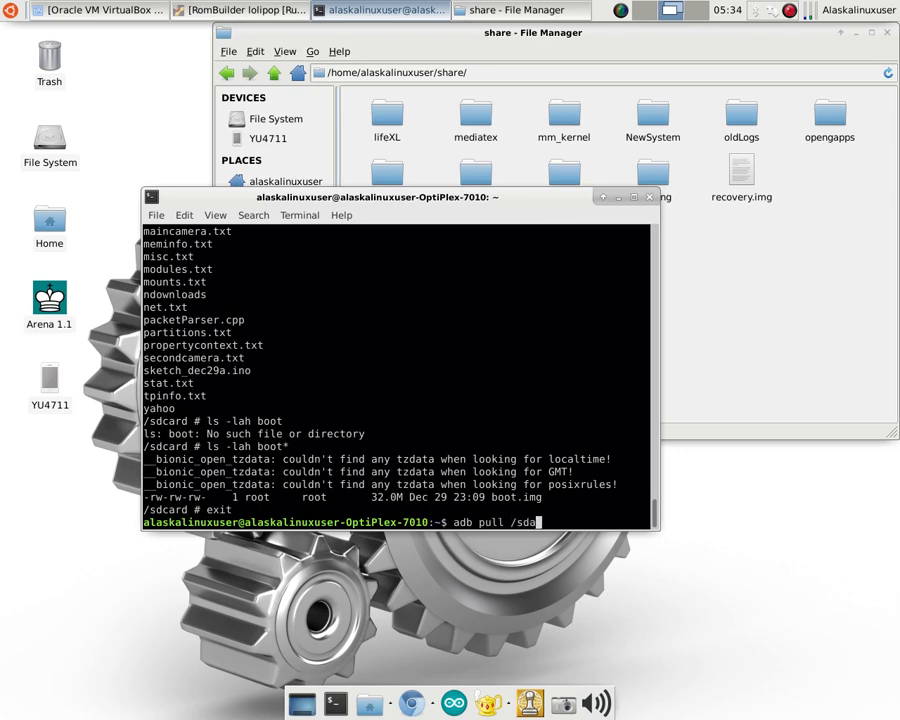
{"action": "type", "text": "rd/boot."}
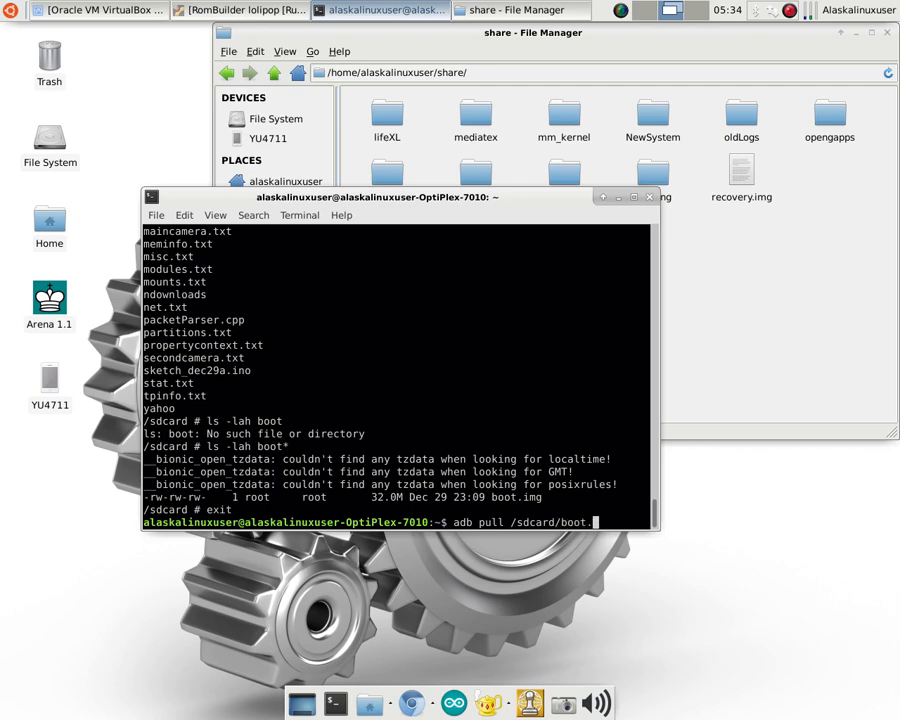
{"action": "type", "text": "img ./"}
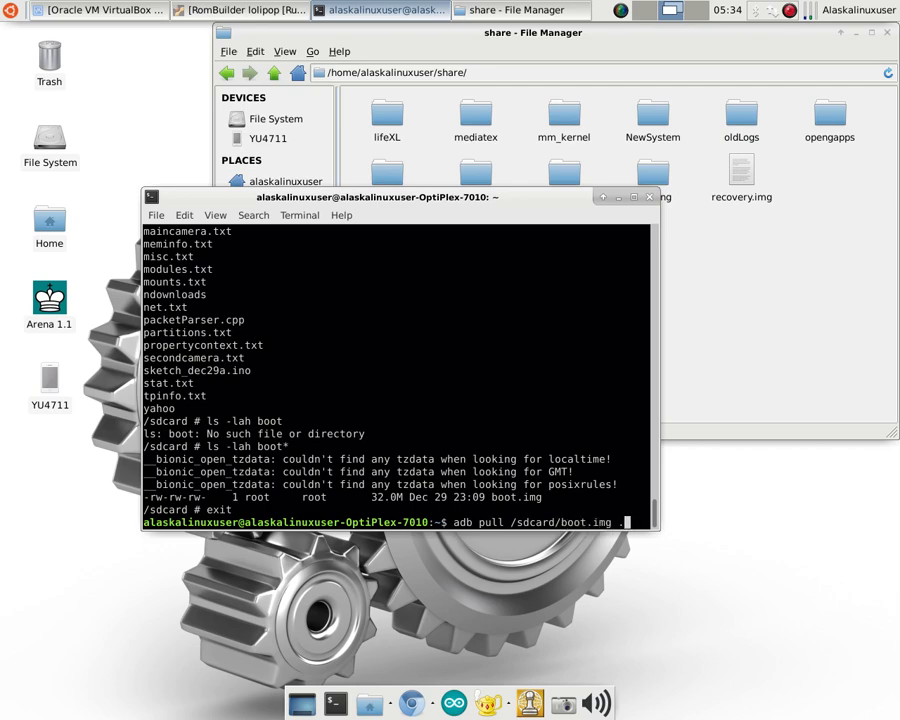
{"action": "type", "text": "./D"}
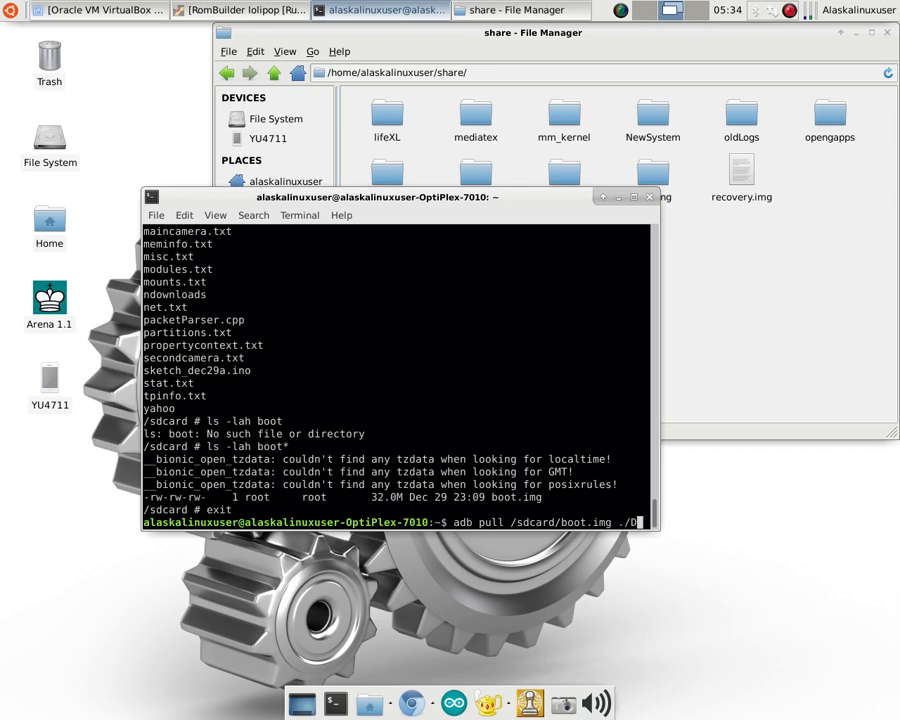
{"action": "type", "text": "ownloads/"}
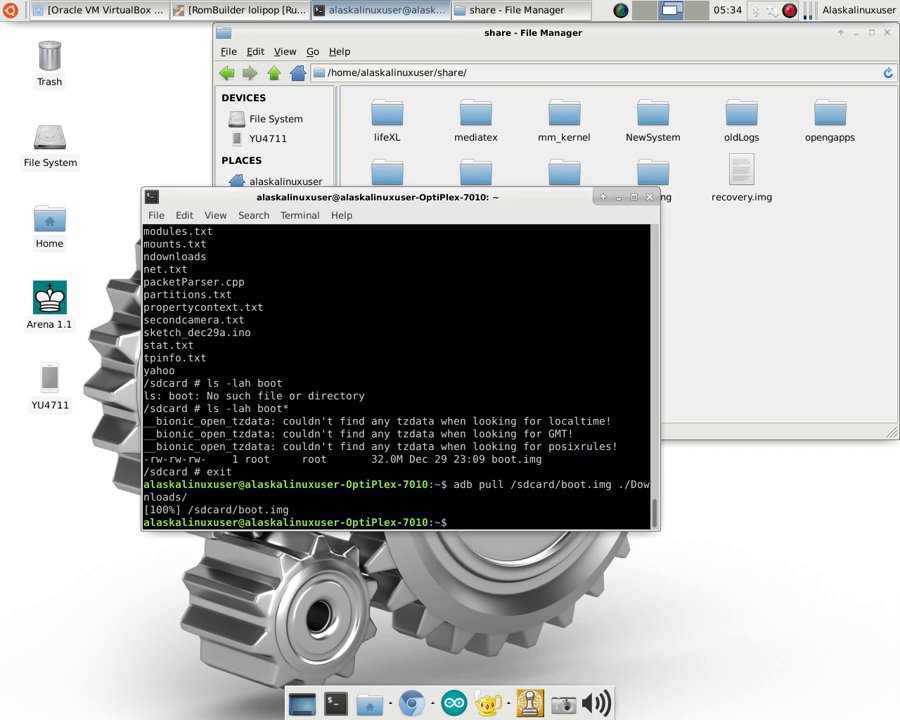
Go into Downloads and list boot.img to confirm the 32M copy.
{"action": "type", "text": "cd ./Downloads/"}
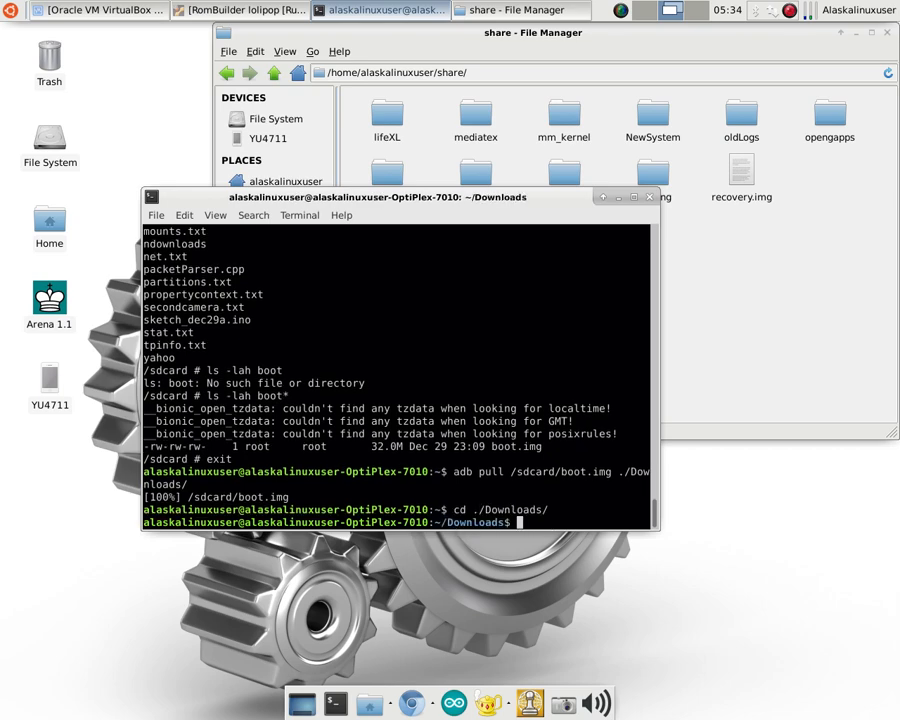
{"action": "type", "text": "ls -lah boot.img"}
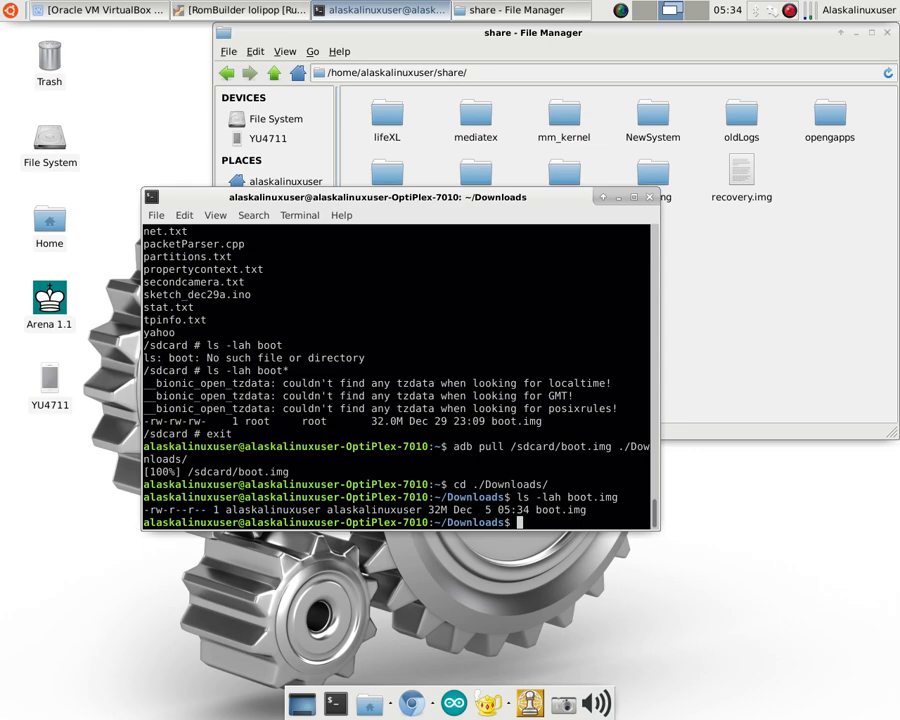
{"action": "mouse_move", "coordinate": [668, 297]}
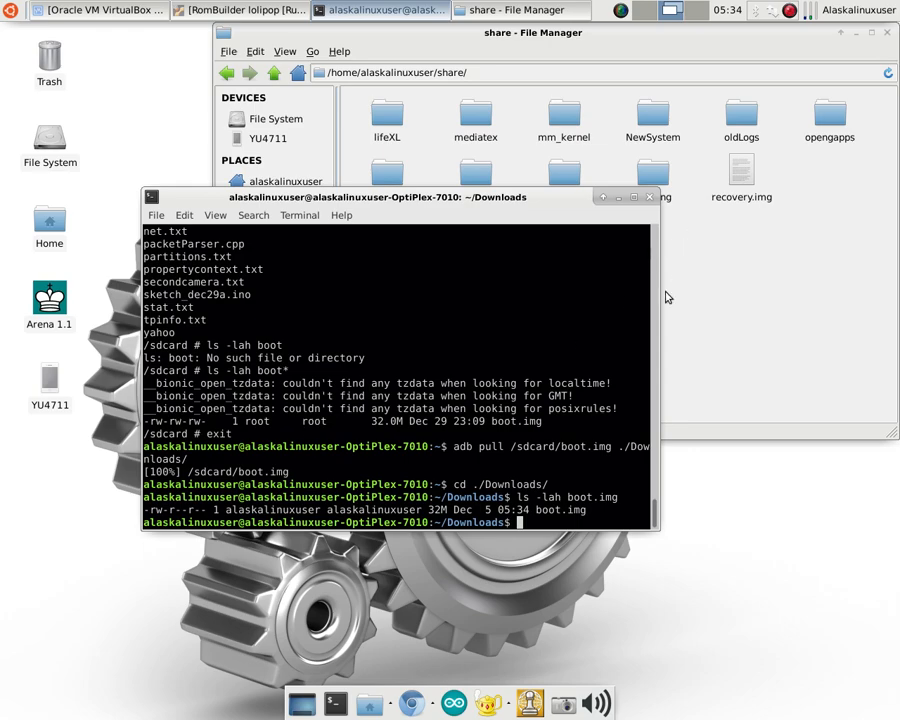
{"action": "mouse_move", "coordinate": [659, 303]}
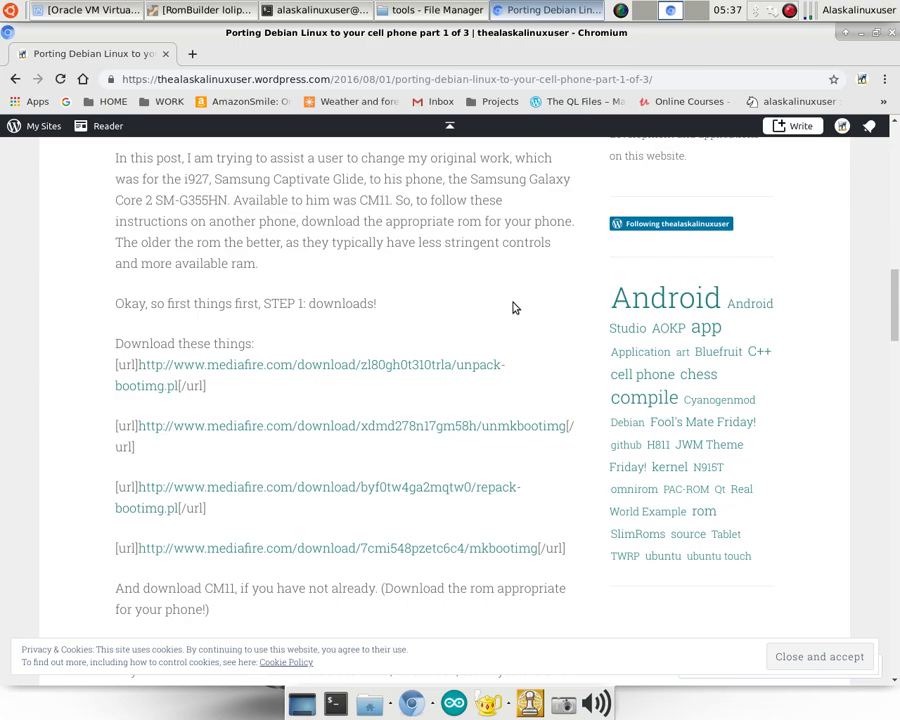
Scroll the Debian porting post down to the STEP 1 boot-image tool download links.
{"action": "scroll", "scroll_direction": "up", "scroll_amount": 3}
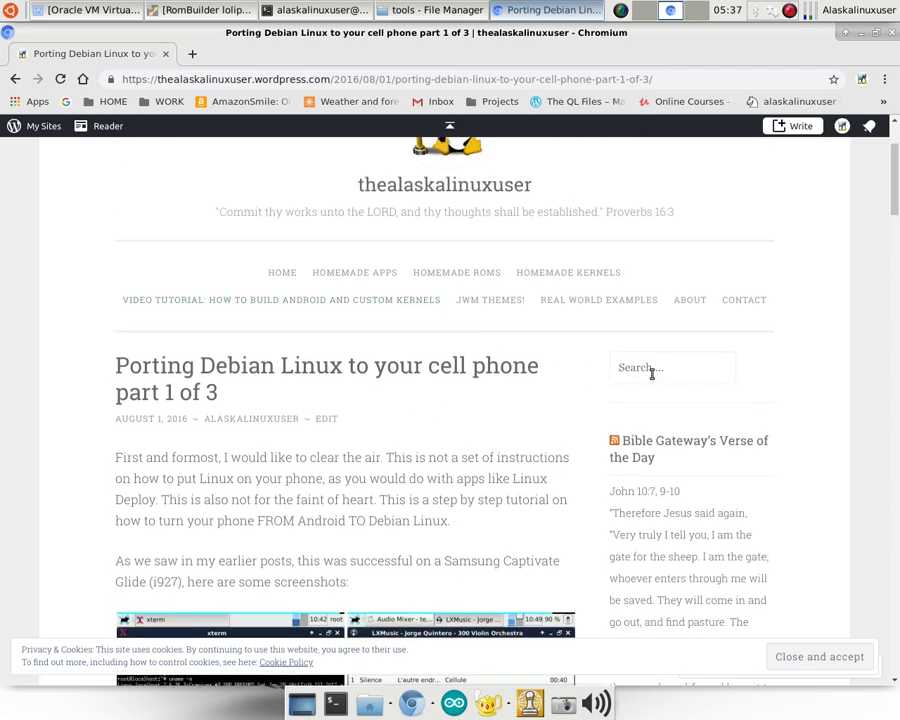
{"action": "mouse_move", "coordinate": [585, 404]}
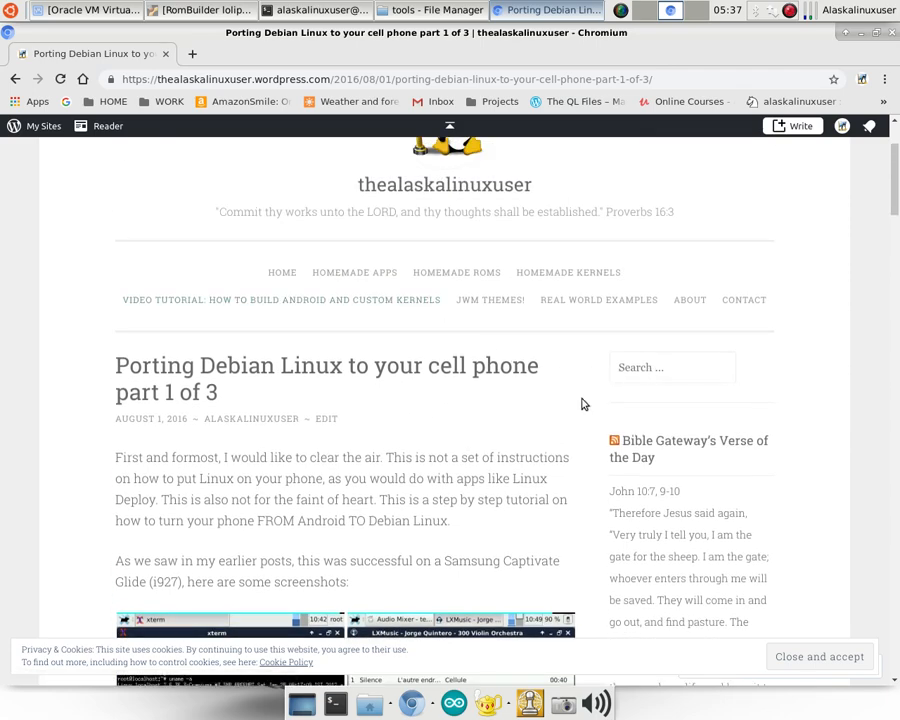
{"action": "scroll", "scroll_direction": "down", "scroll_amount": 3}
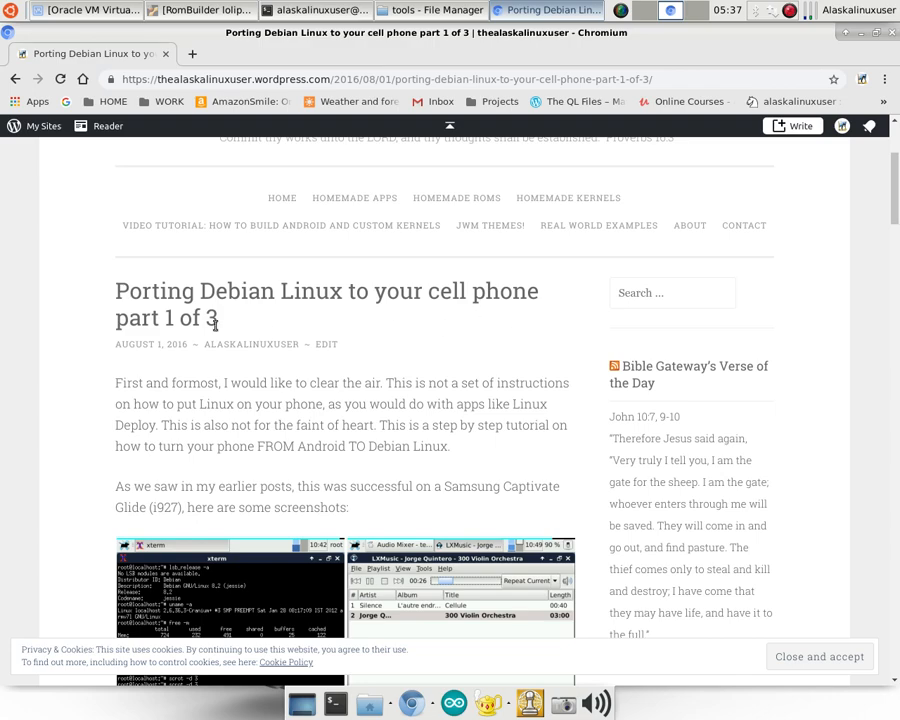
{"action": "scroll", "scroll_direction": "down", "scroll_amount": 3}
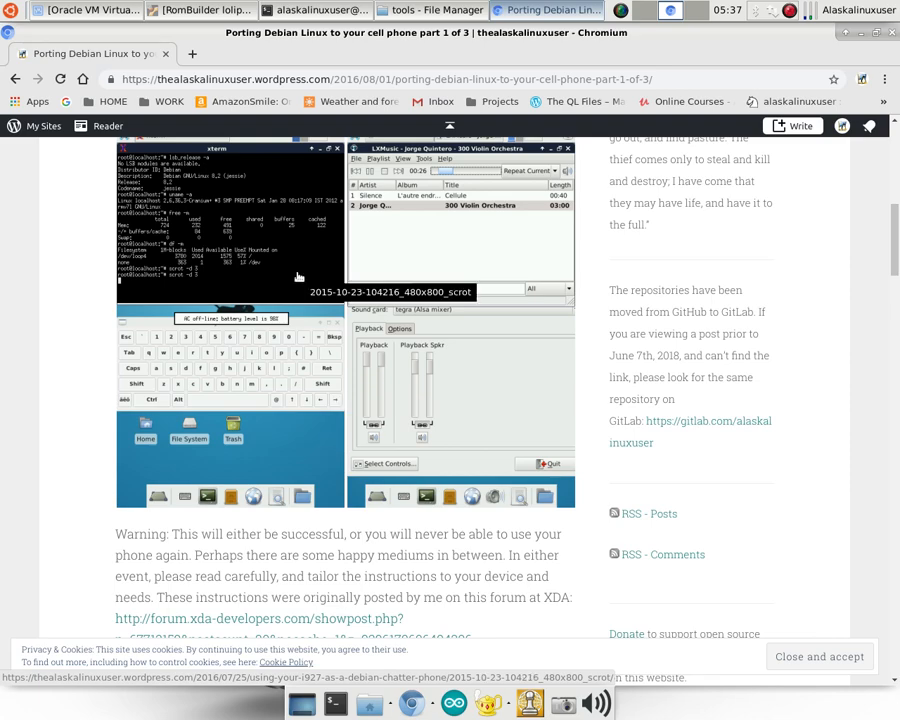
{"action": "scroll", "scroll_direction": "down", "scroll_amount": 3}
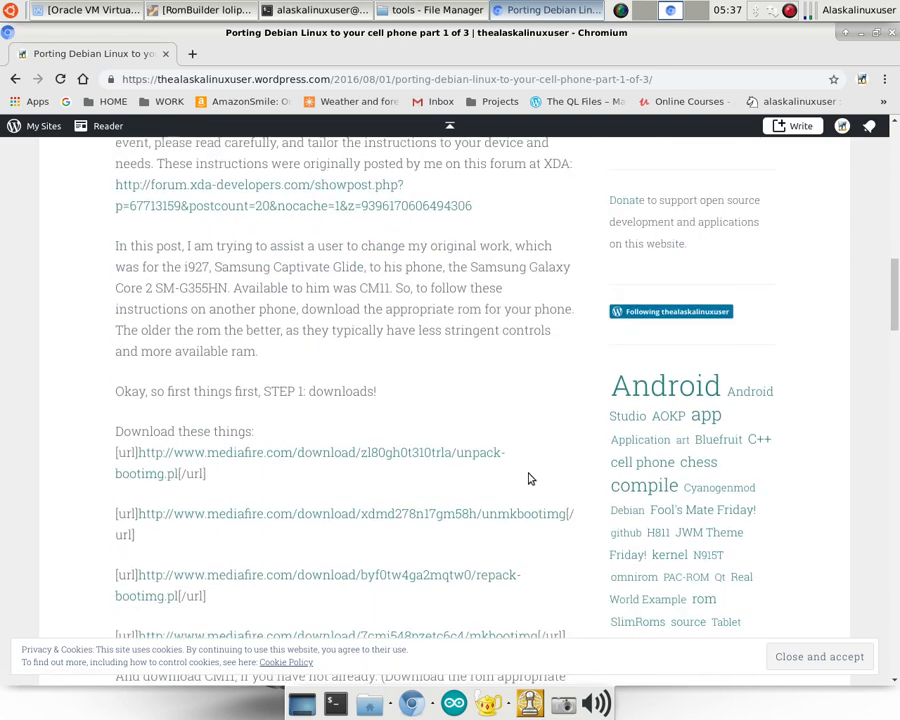
{"action": "scroll", "scroll_direction": "down", "scroll_amount": 3}
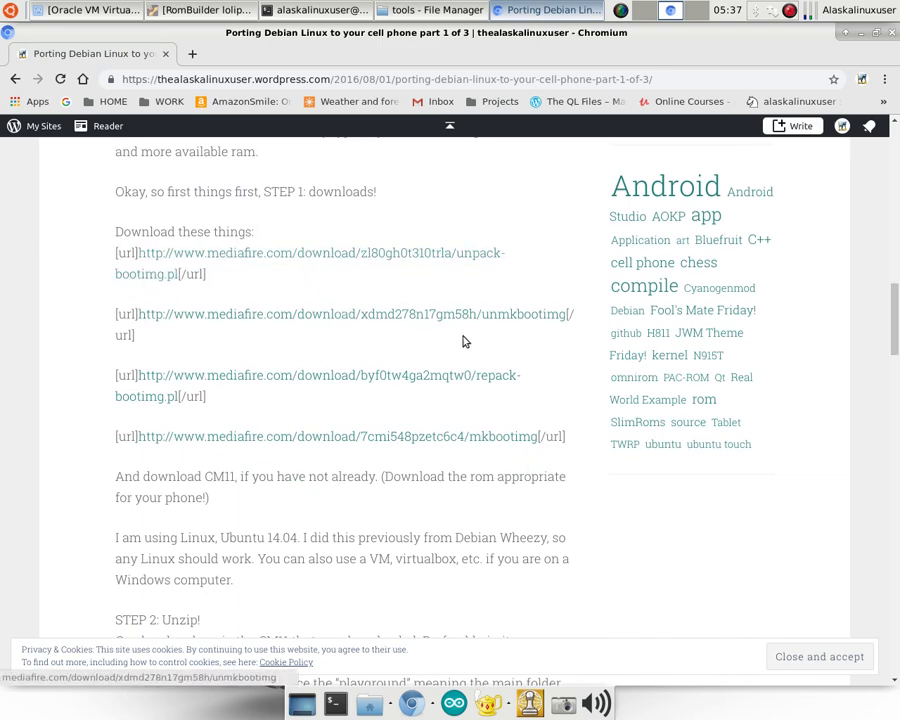
{"action": "mouse_move", "coordinate": [448, 379]}
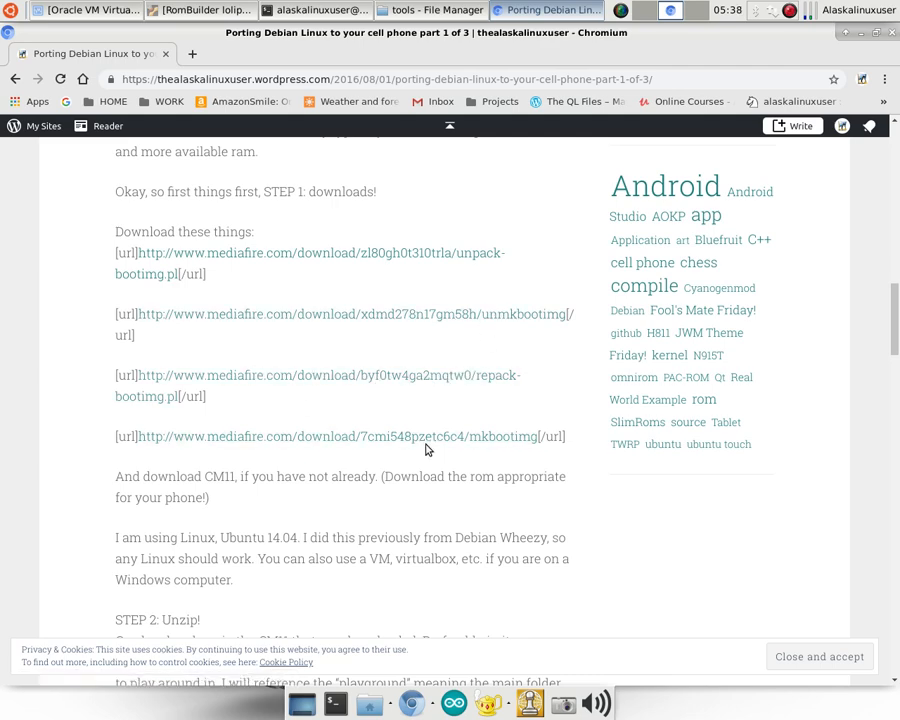
{"action": "mouse_move", "coordinate": [428, 260]}
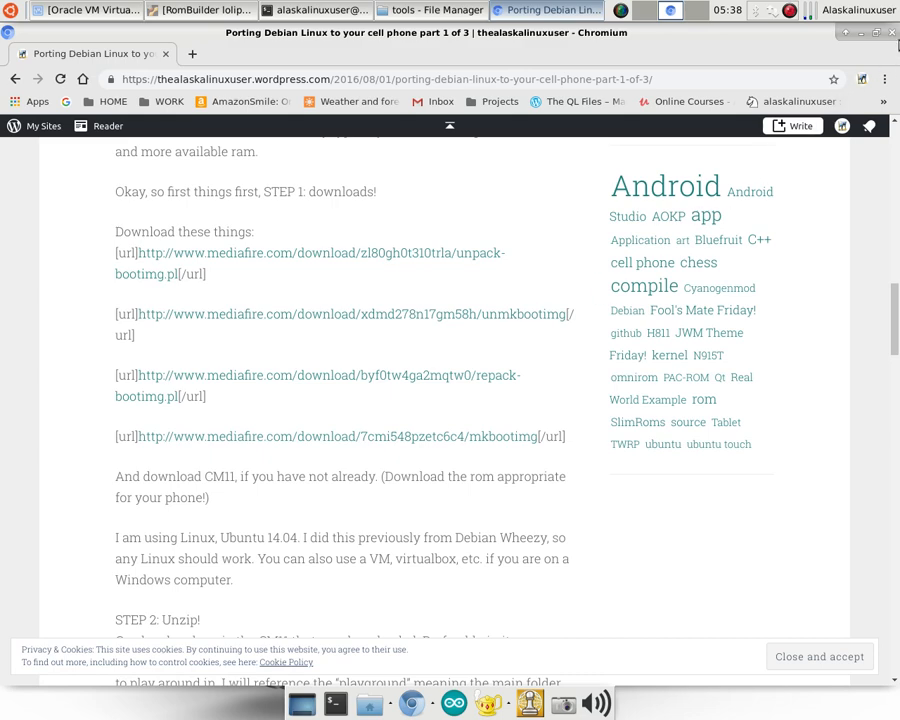
{"action": "mouse_move", "coordinate": [862, 33]}
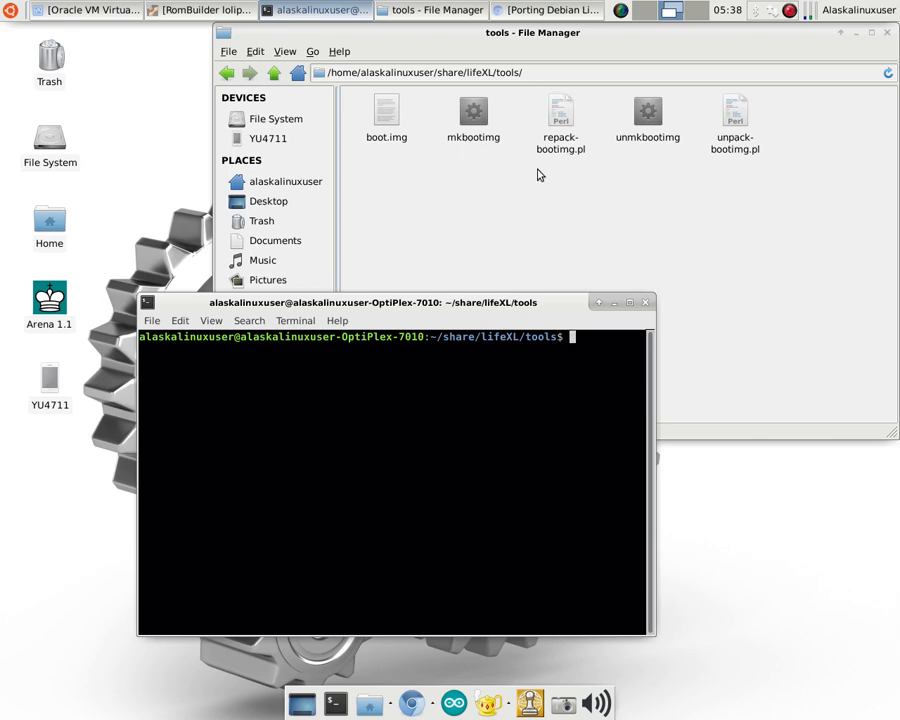
List the lifeXL tools folder plainly and then with ls -lah details.
{"action": "left_click", "coordinate": [386, 110]}
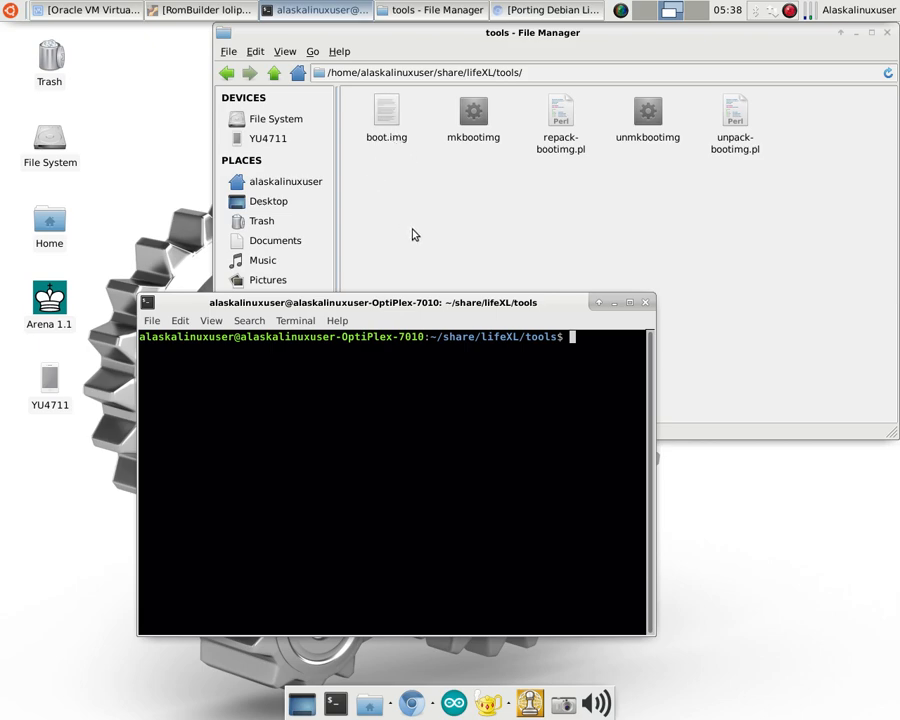
{"action": "mouse_move", "coordinate": [511, 390]}
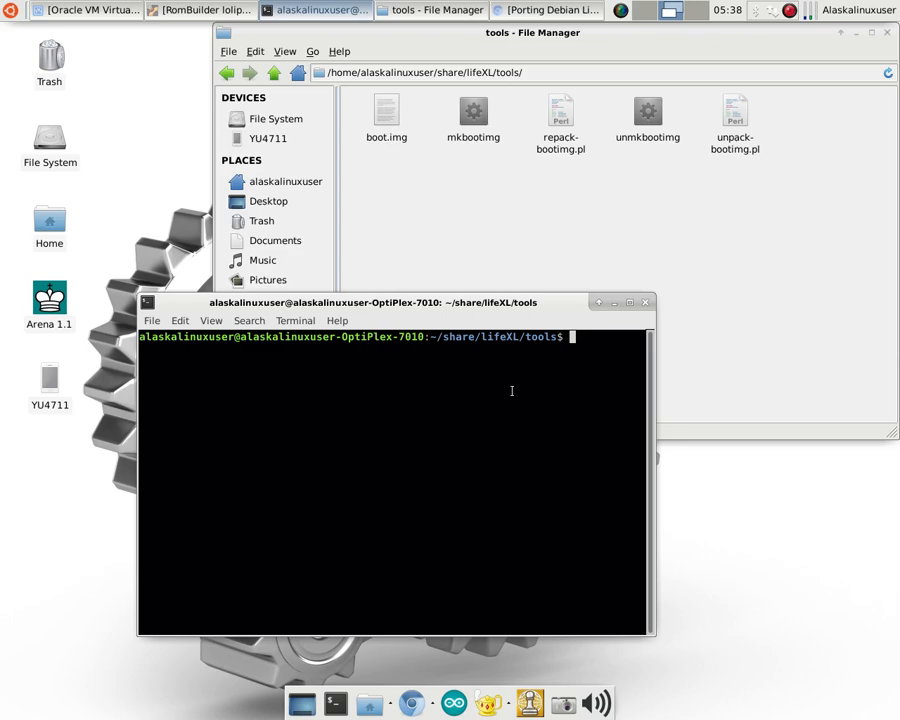
{"action": "type", "text": "ls"}
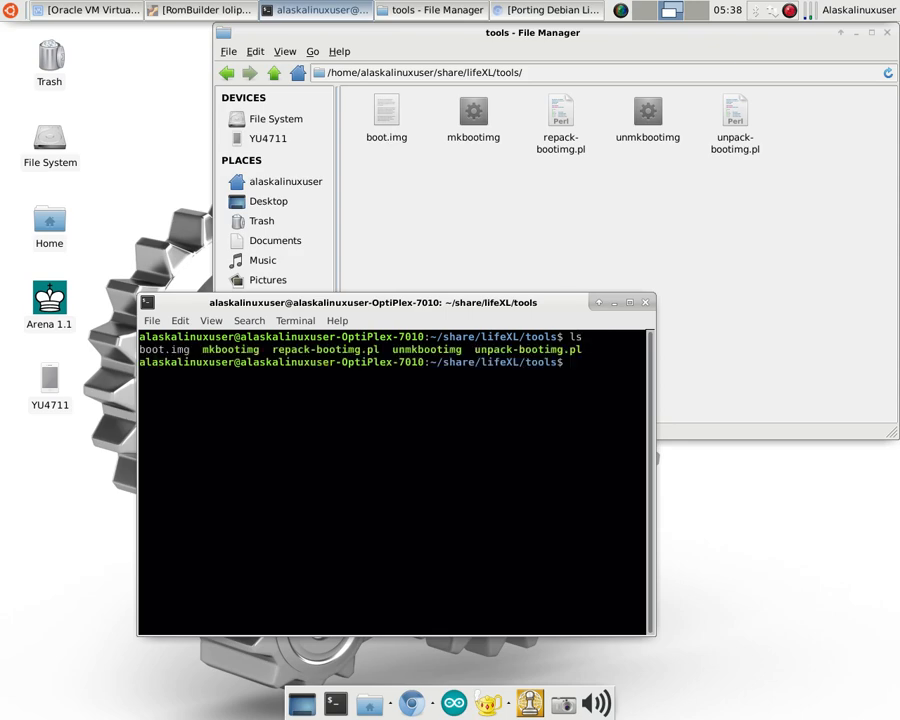
{"action": "type", "text": "ls -lah"}
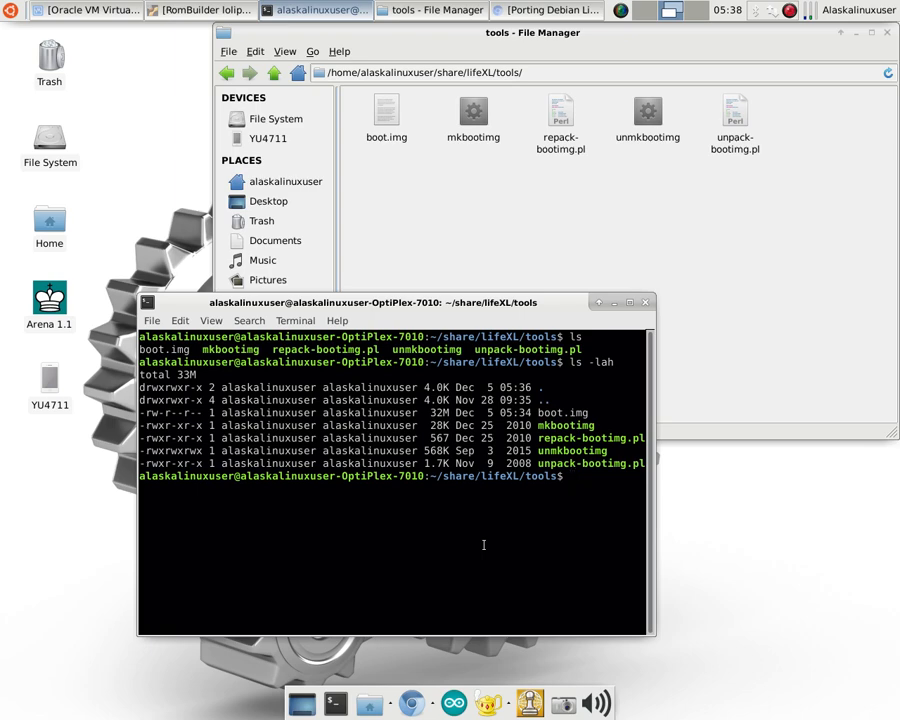
Start a chmod a+x command for mkbootimg and repack-bootimg.pl, then abandon it.
{"action": "type", "text": "chmod"}
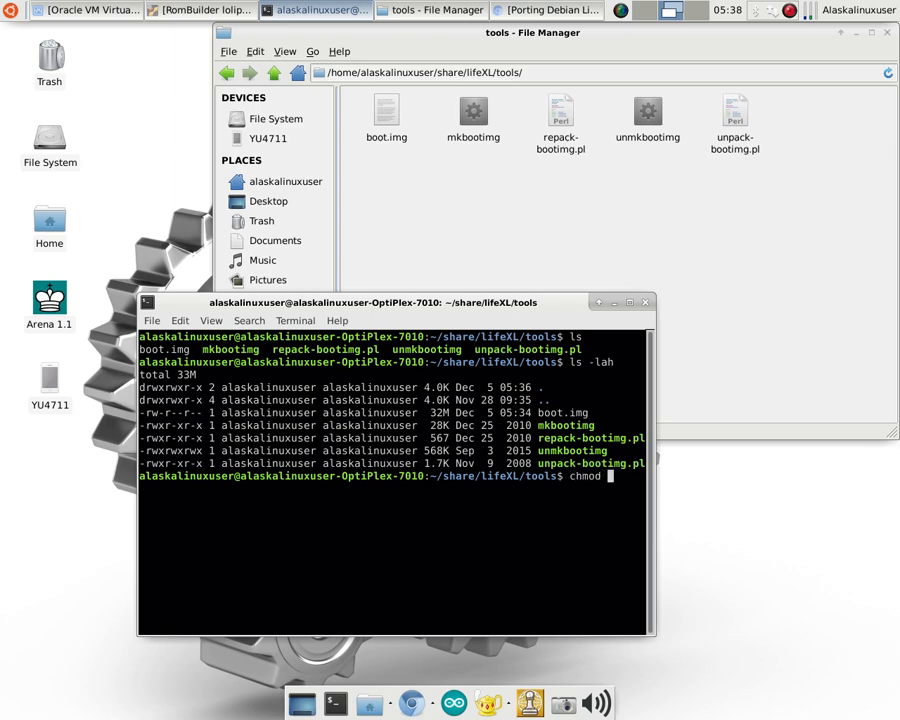
{"action": "type", "text": "a+x"}
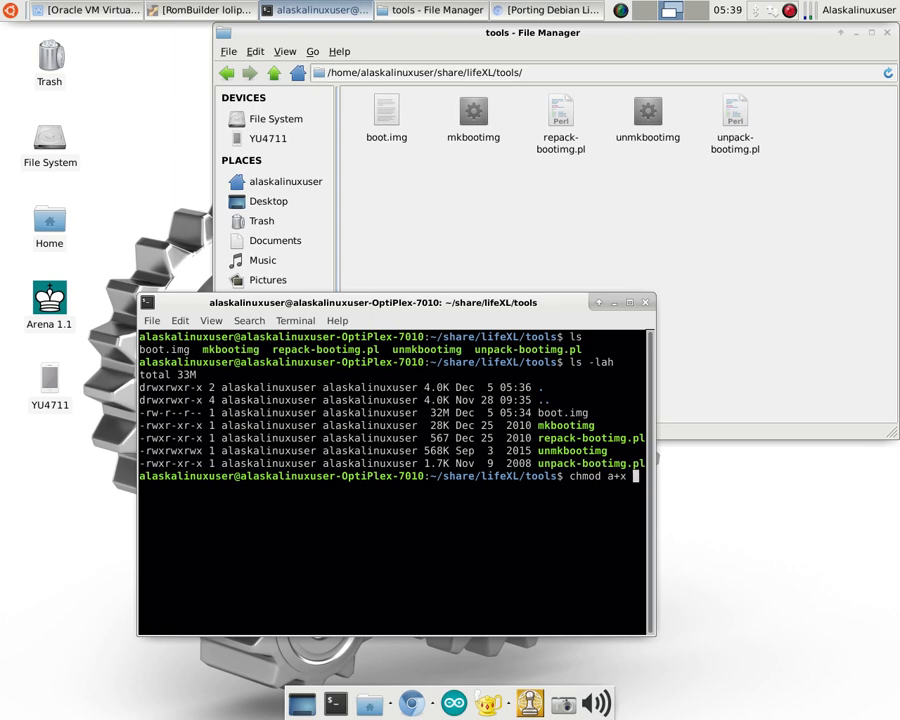
{"action": "type", "text": "mkbootimg"}
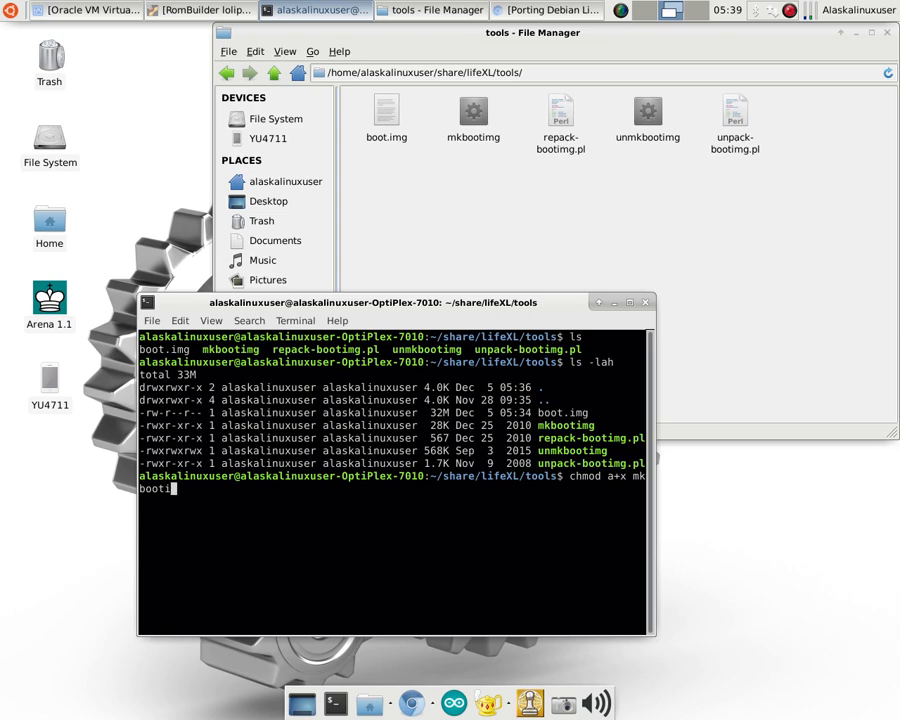
{"action": "type", "text": "repack-bootimg.pl"}
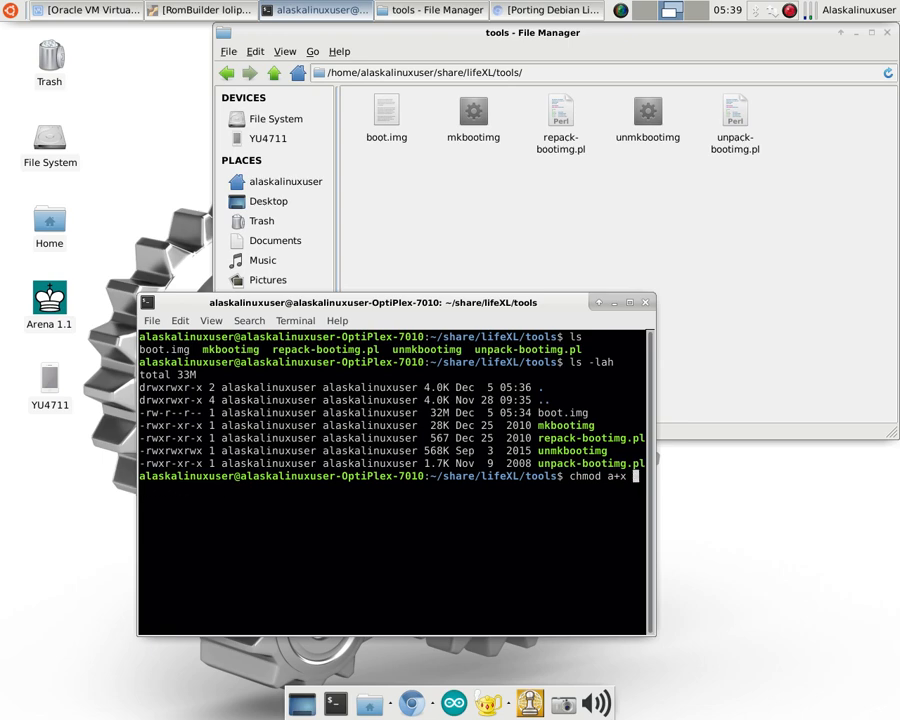
{"action": "key", "text": "Return"}
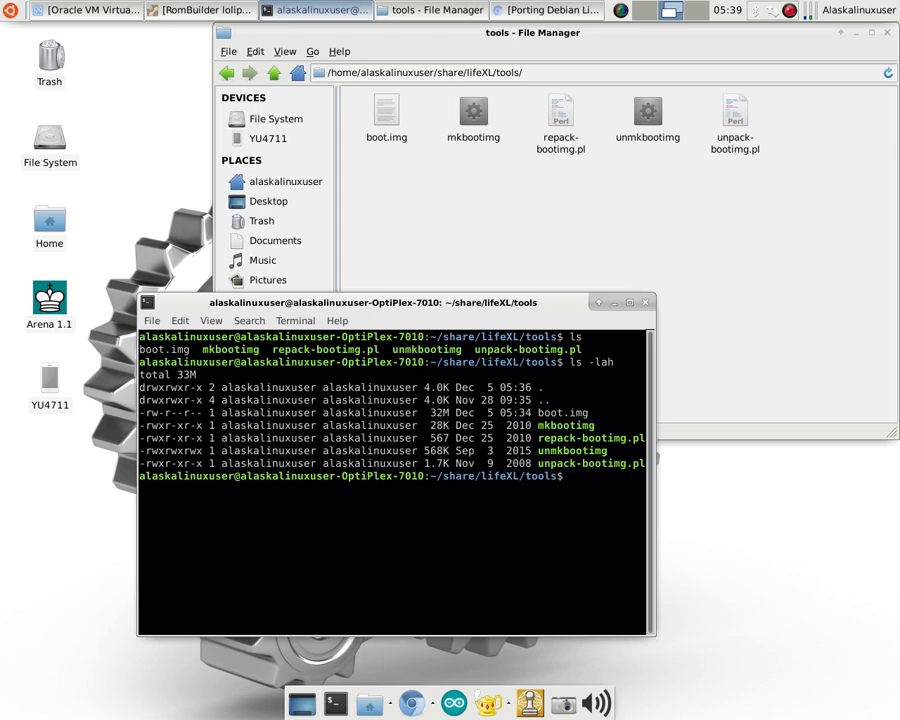
Run ./unmkbootimg boot.img to extract zImage and initramfs.cpio.gz.
{"action": "type", "text": "./"}
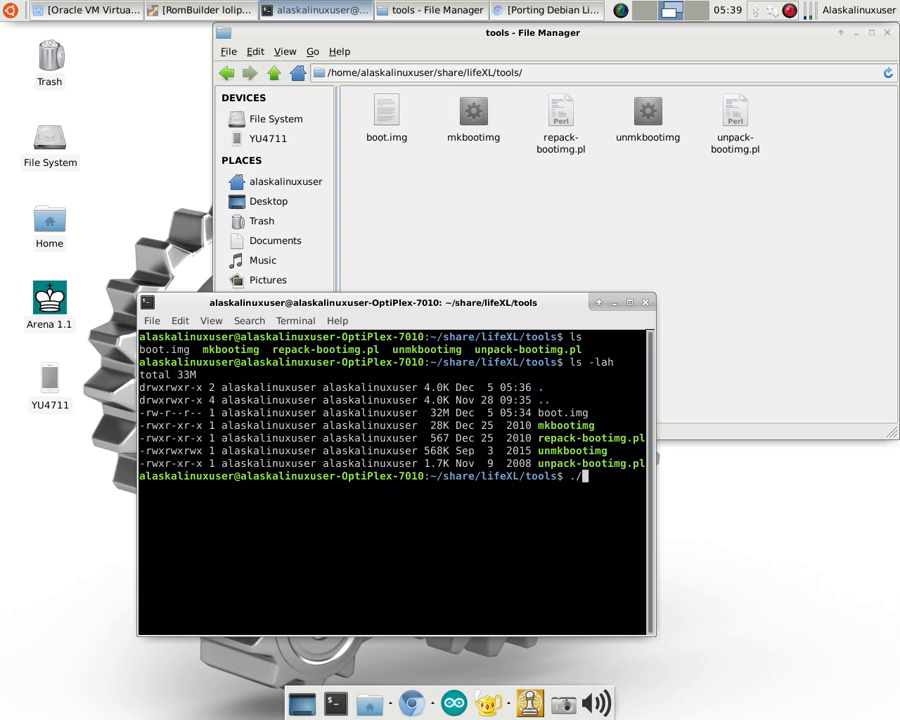
{"action": "type", "text": "unmk"}
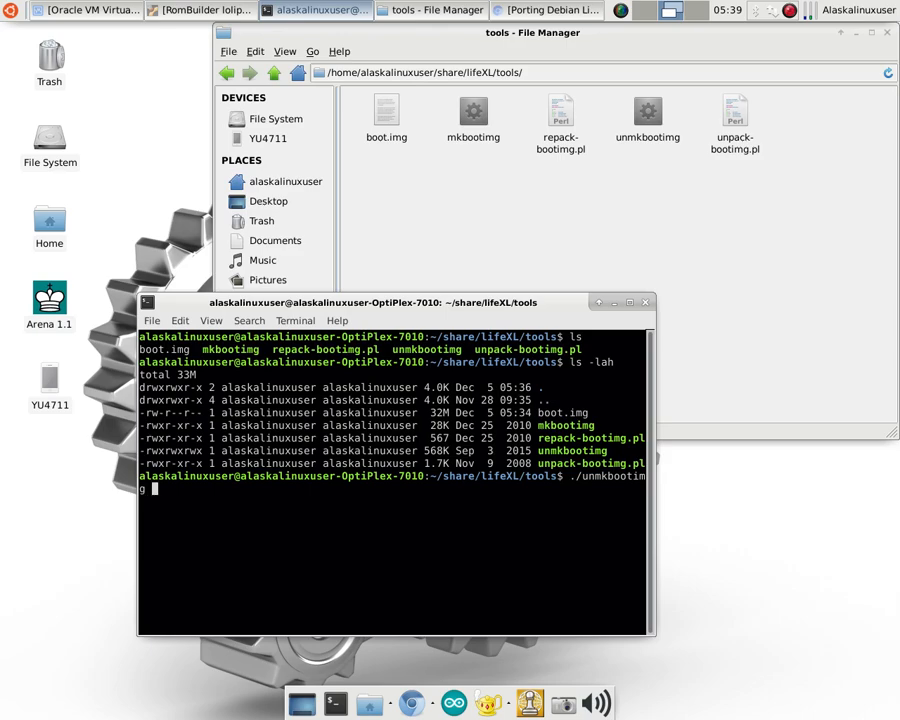
{"action": "type", "text": "boot"}
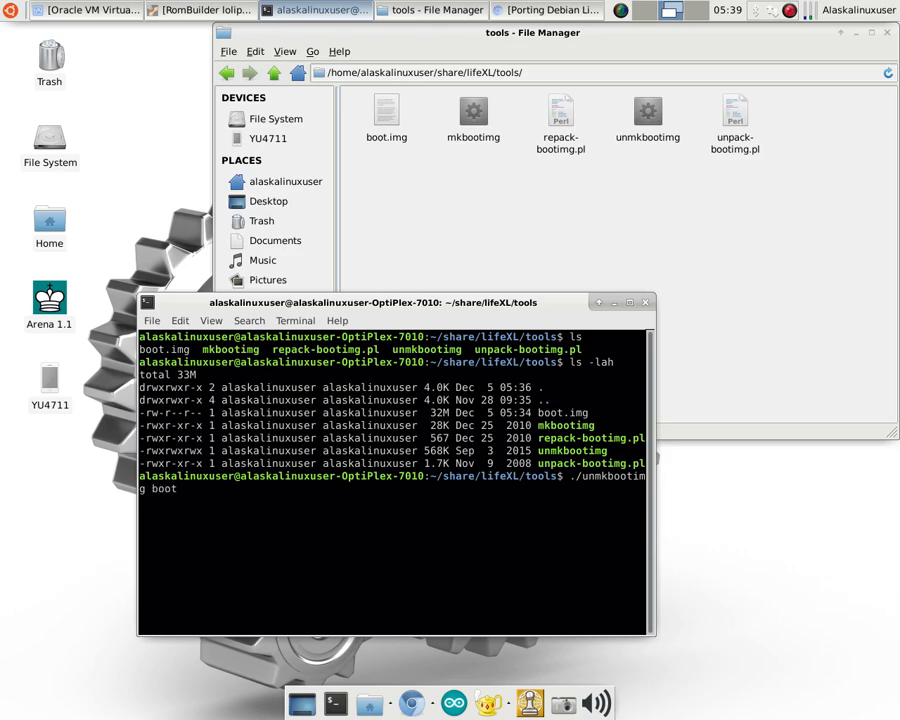
{"action": "key", "text": "Return"}
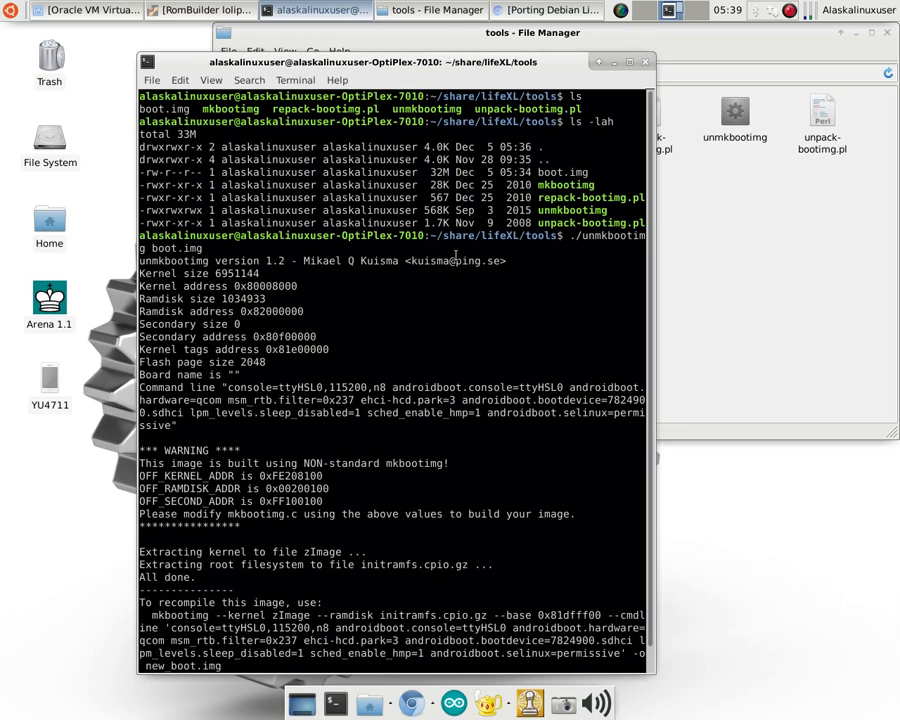
Check File Manager's tools folder for the new zImage and initramfs.cpio.gz files.
{"action": "left_click", "coordinate": [432, 9]}
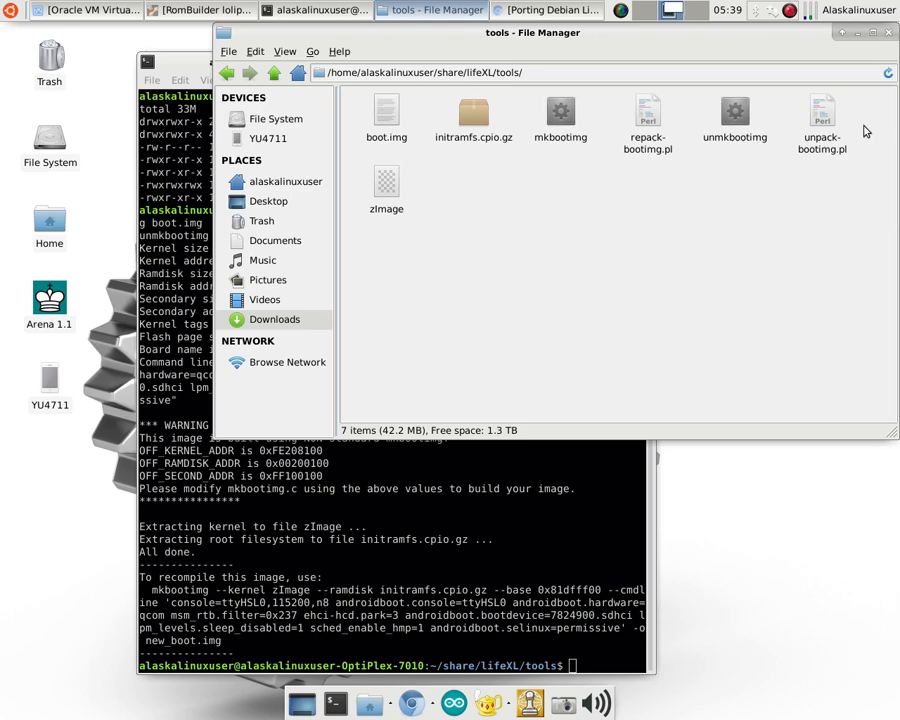
{"action": "left_click", "coordinate": [473, 113]}
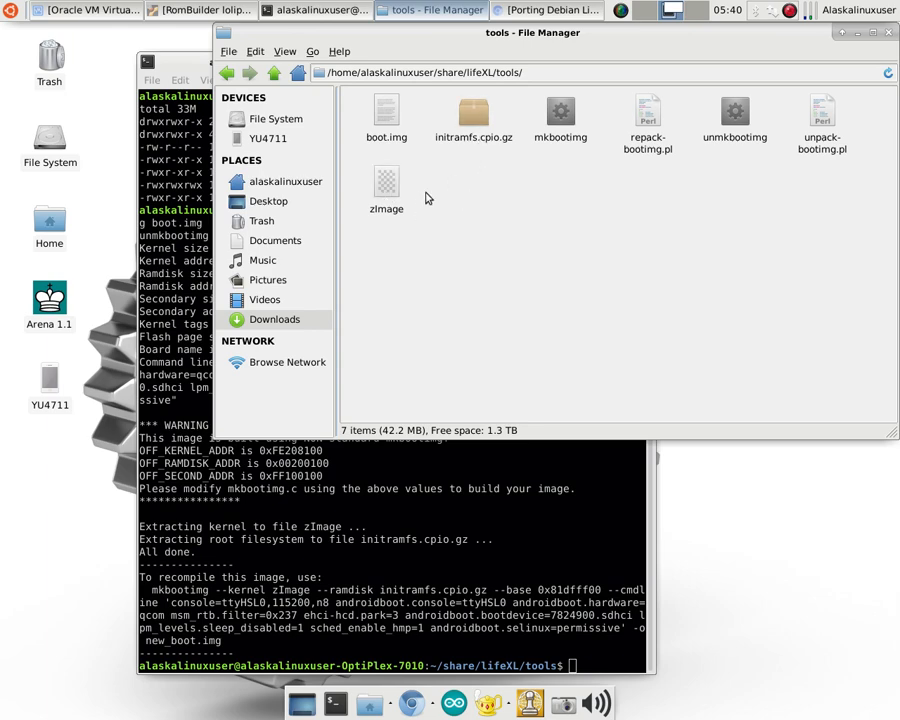
{"action": "mouse_move", "coordinate": [573, 153]}
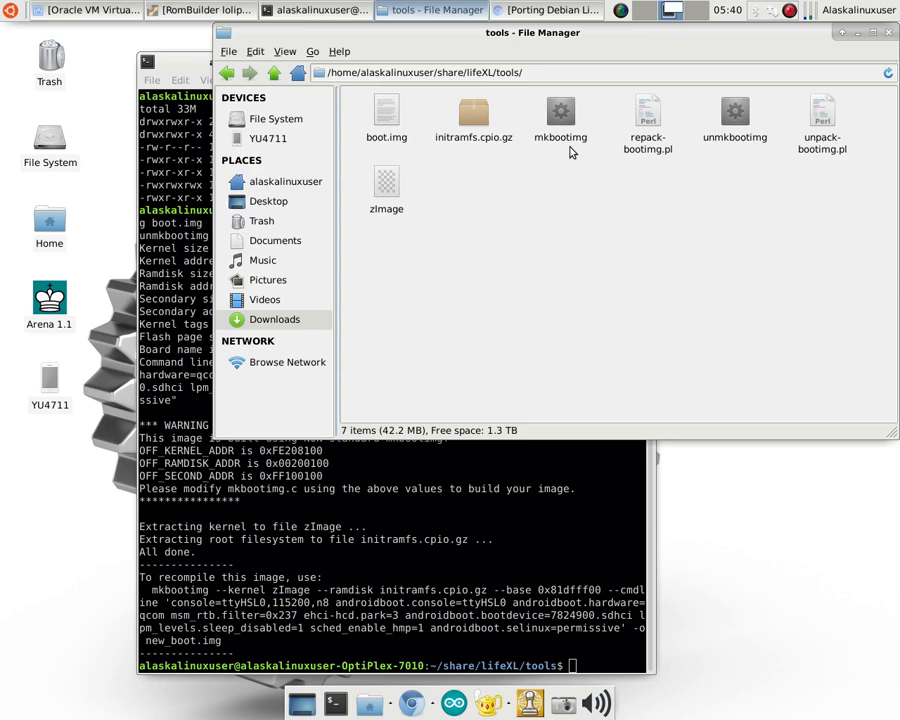
{"action": "mouse_move", "coordinate": [713, 150]}
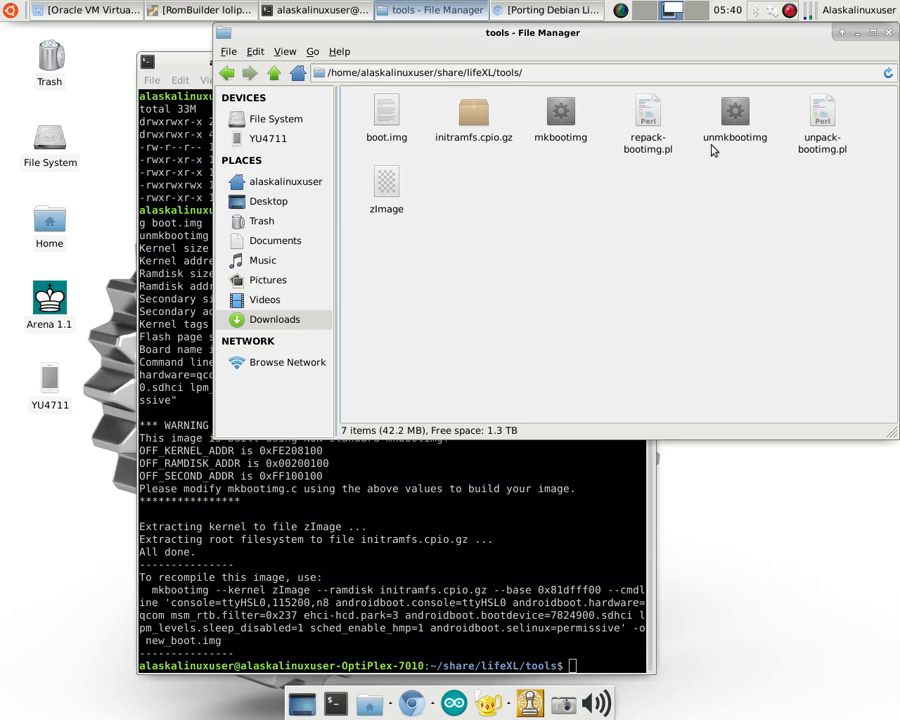
{"action": "mouse_move", "coordinate": [534, 452]}
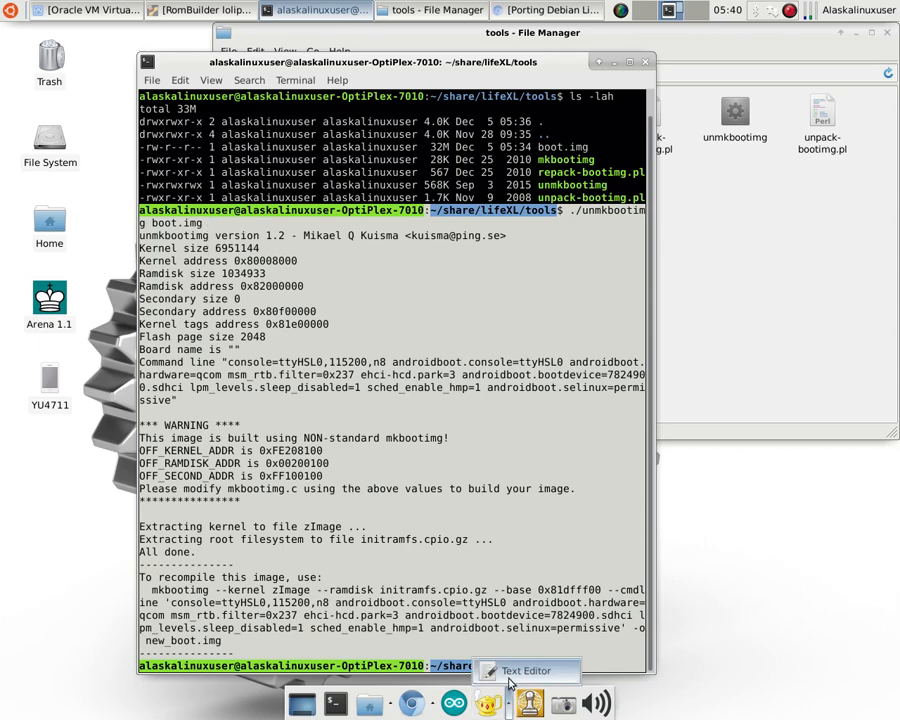
Paste the unmkbootimg output into a new gedit document and highlight the mkbootimg command.
{"action": "left_click", "coordinate": [527, 671]}
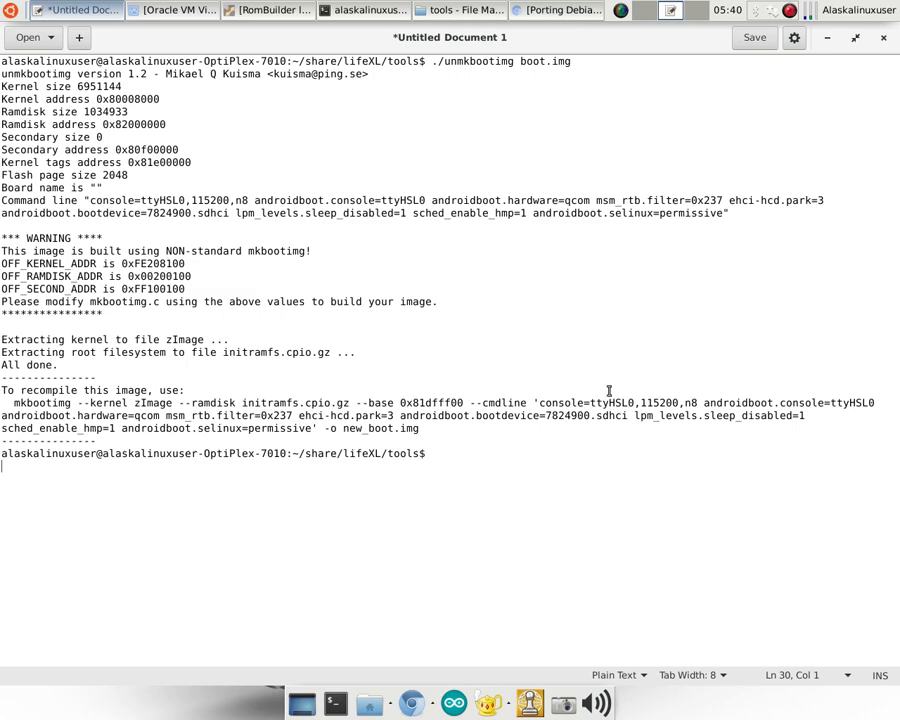
{"action": "mouse_move", "coordinate": [596, 386]}
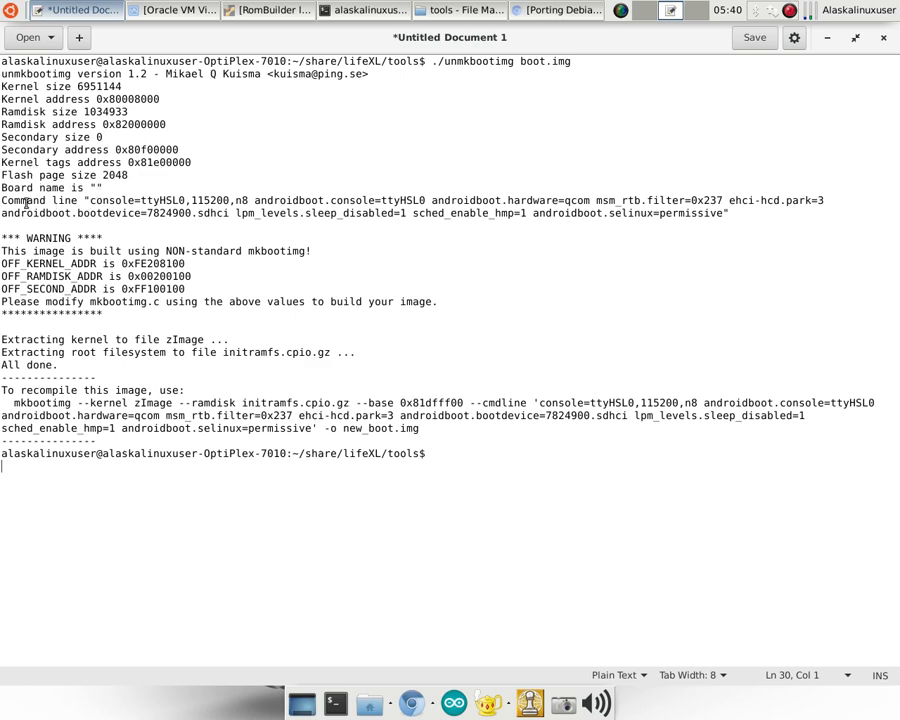
{"action": "left_click_drag", "start_coordinate": [88, 200], "coordinate": [690, 213]}
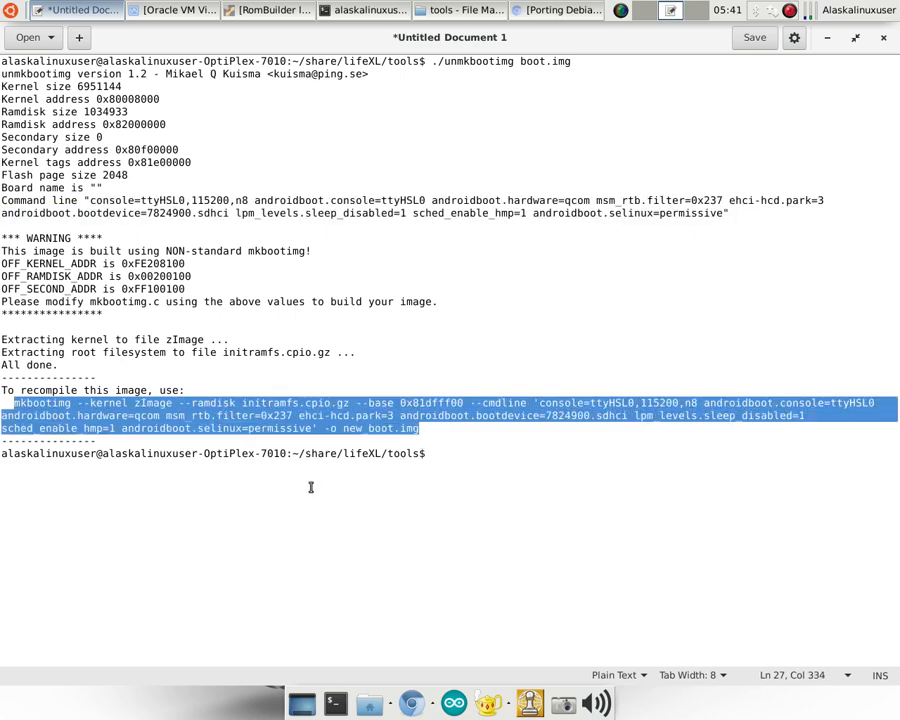
{"action": "mouse_move", "coordinate": [443, 418]}
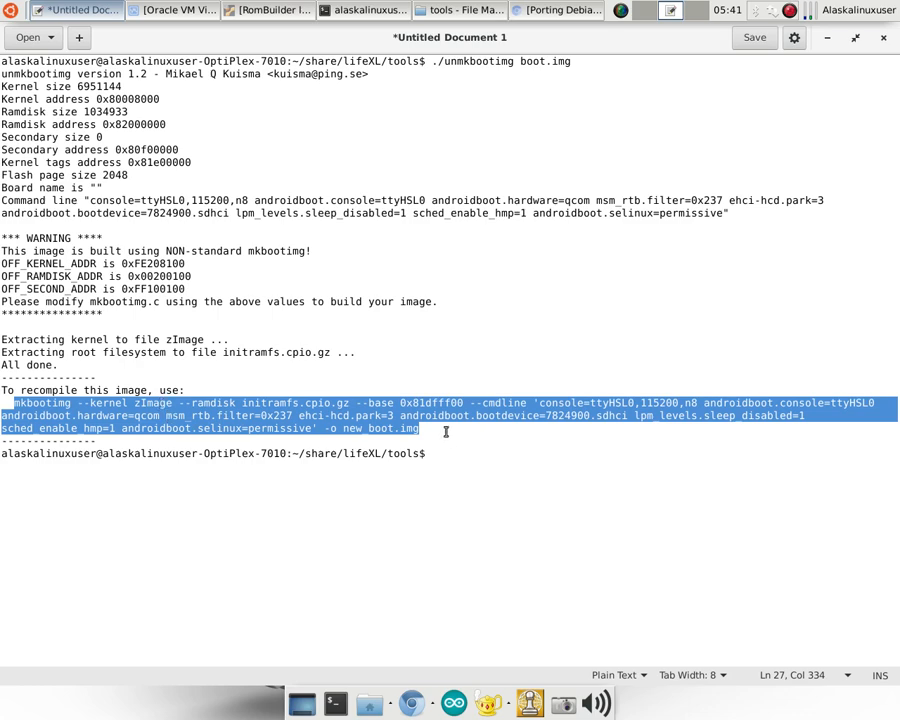
{"action": "mouse_move", "coordinate": [400, 468]}
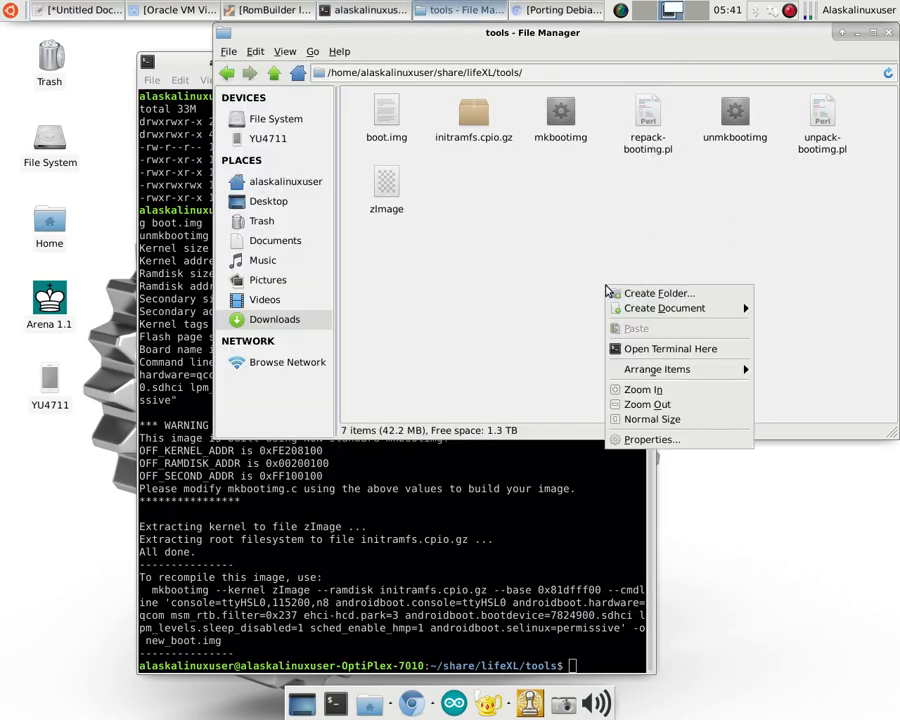
Create a folder named unmk inside the tools folder.
{"action": "left_click", "coordinate": [658, 293]}
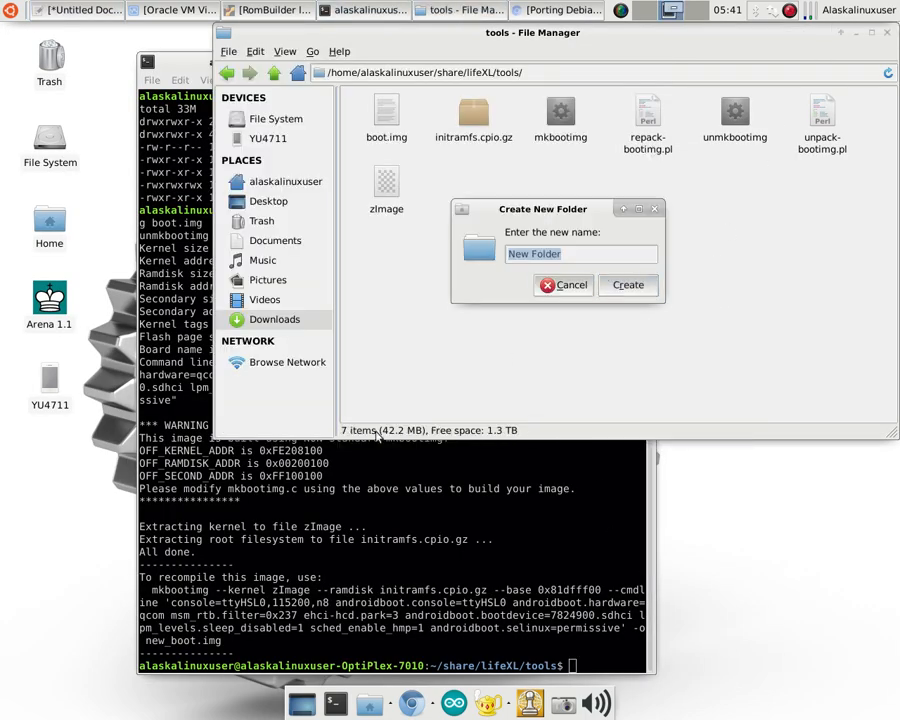
{"action": "type", "text": "unmk"}
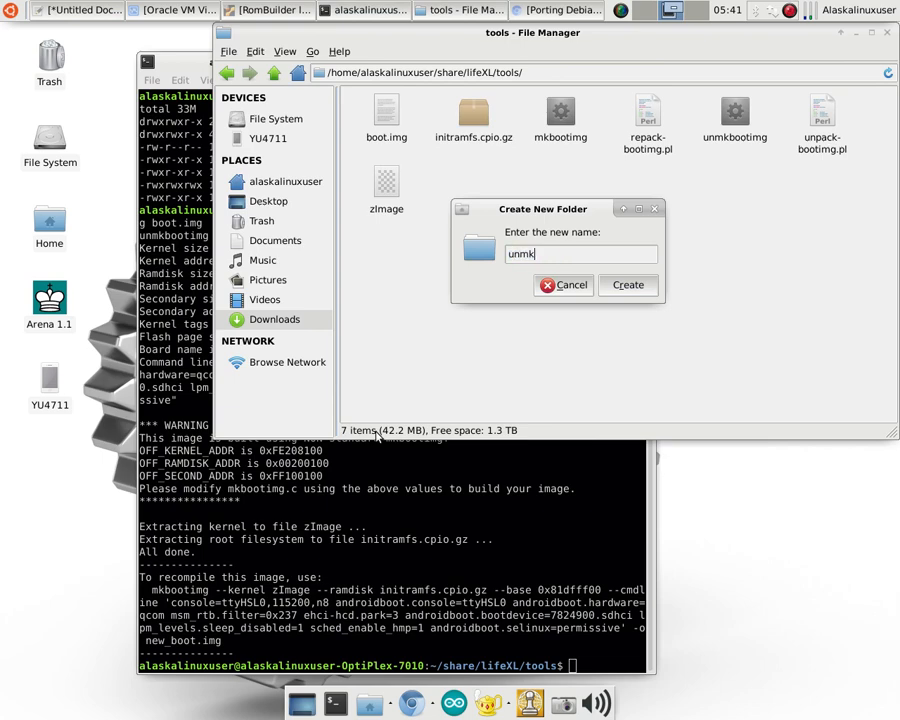
{"action": "left_click", "coordinate": [628, 285]}
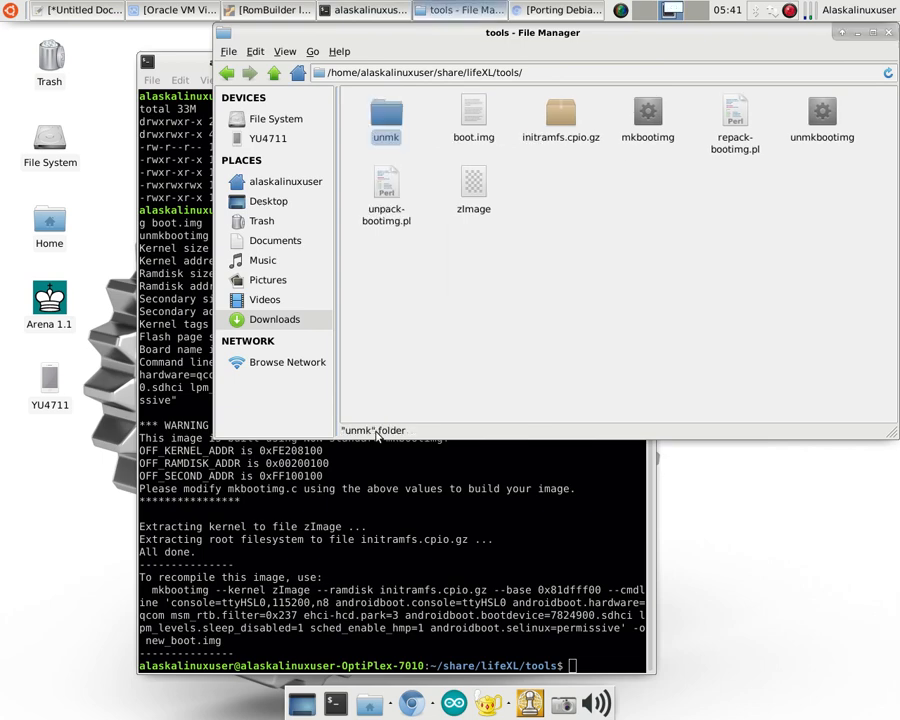
{"action": "left_click", "coordinate": [560, 110]}
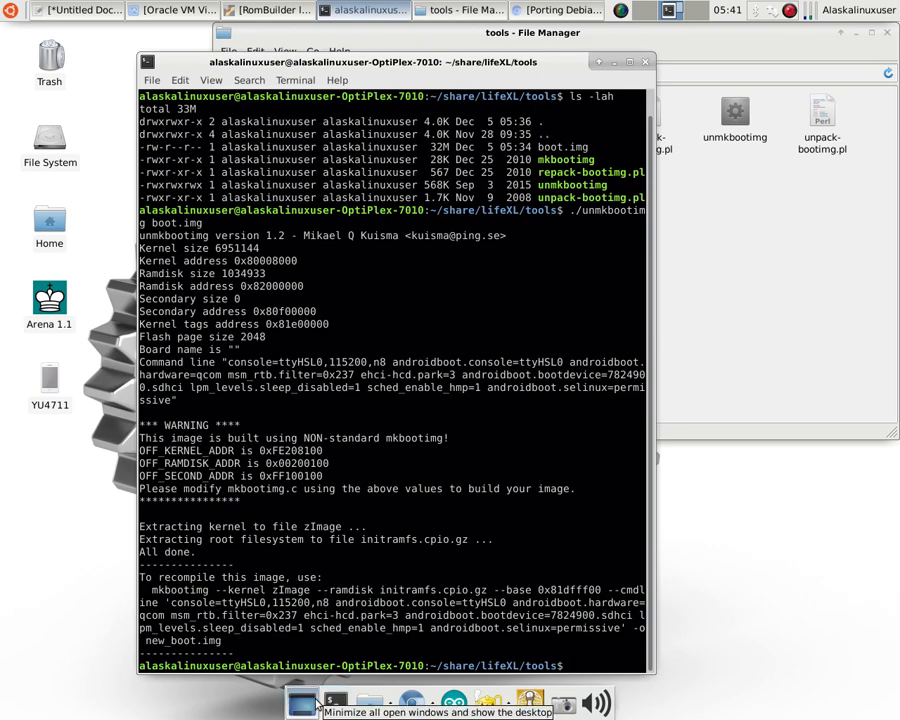
Run ./unpack-bootimg.pl boot.img to extract kernel, ramdisk and boot.img-ramdisk contents.
{"action": "type", "text": "./unpack-bootimg.pl"}
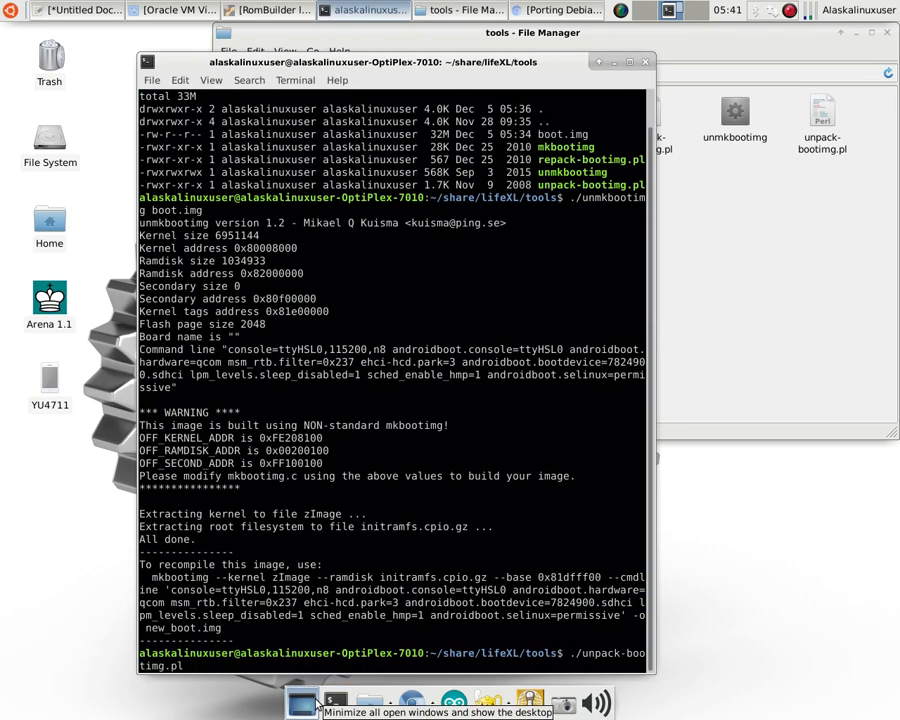
{"action": "type", "text": "boot.img"}
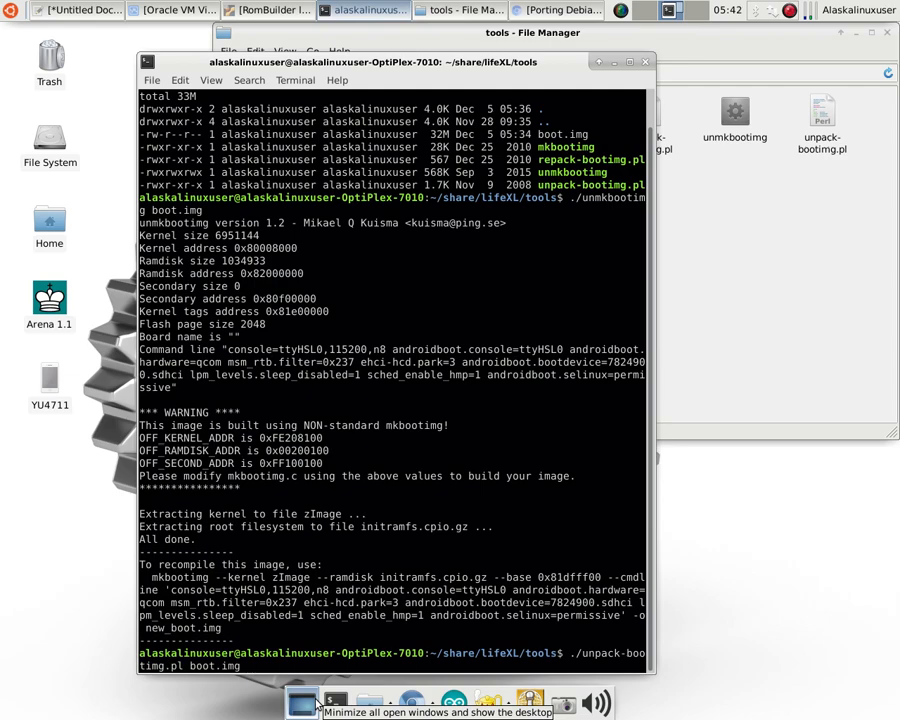
{"action": "key", "text": "Return"}
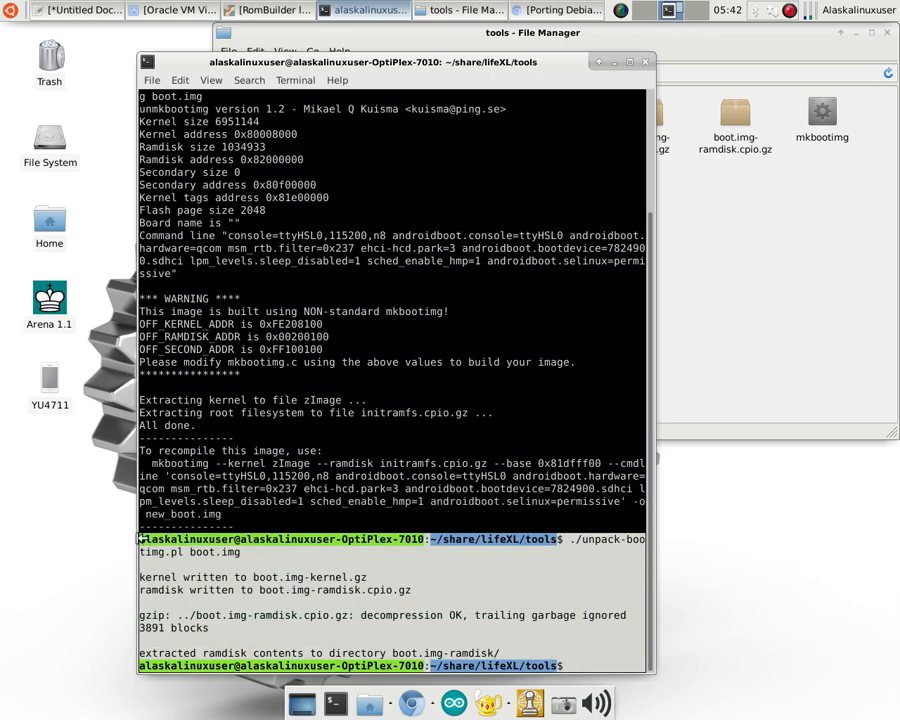
{"action": "left_click", "coordinate": [75, 10]}
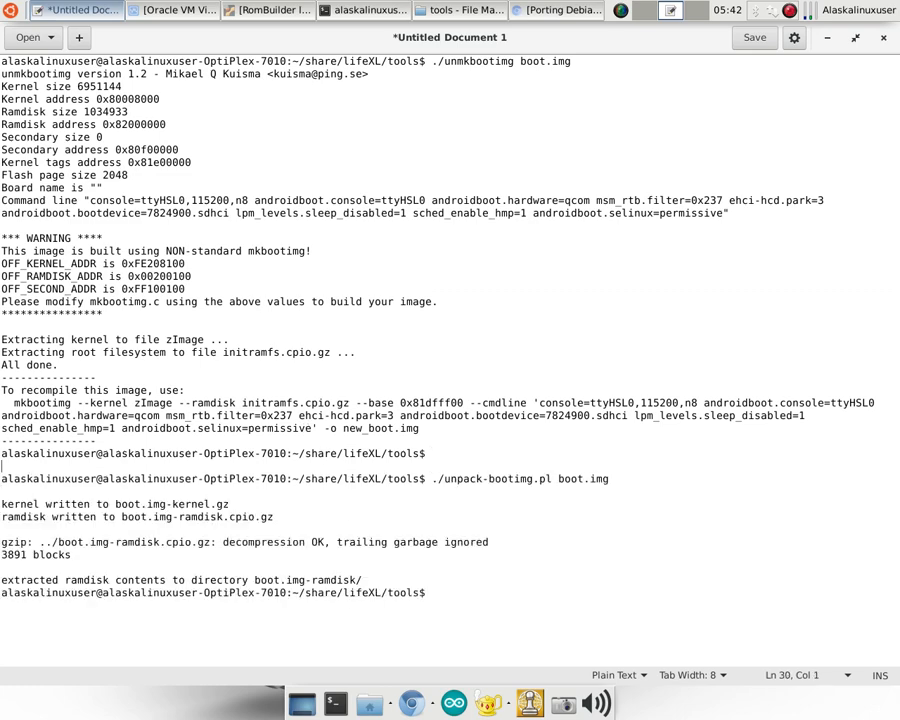
{"action": "mouse_move", "coordinate": [462, 508]}
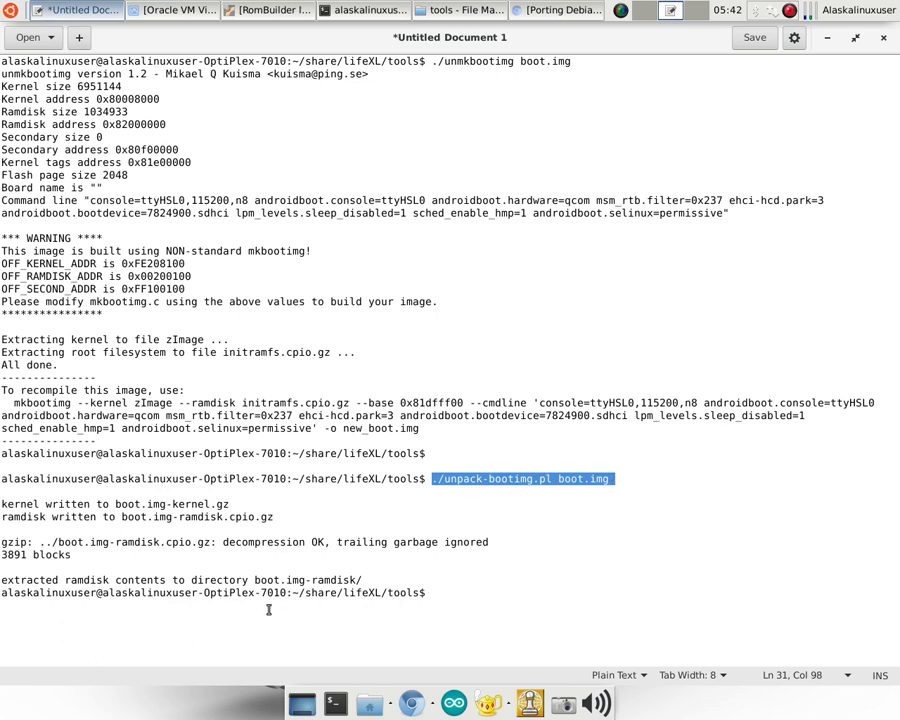
{"action": "mouse_move", "coordinate": [786, 159]}
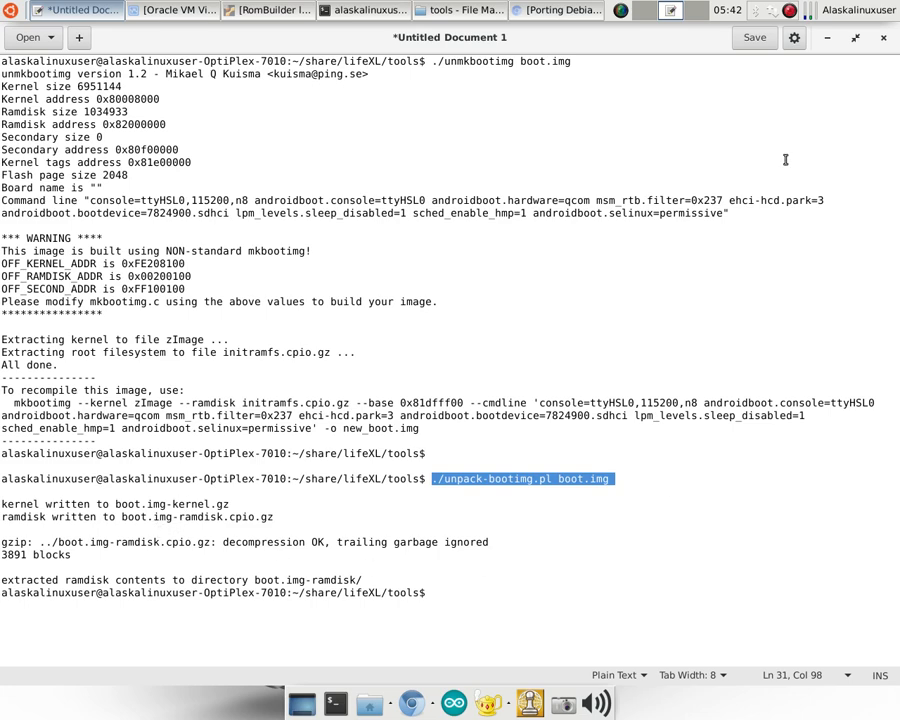
Browse boot.img-ramdisk's 33 items like init.rc and sepolicy, then return to tools.
{"action": "left_click", "coordinate": [460, 10]}
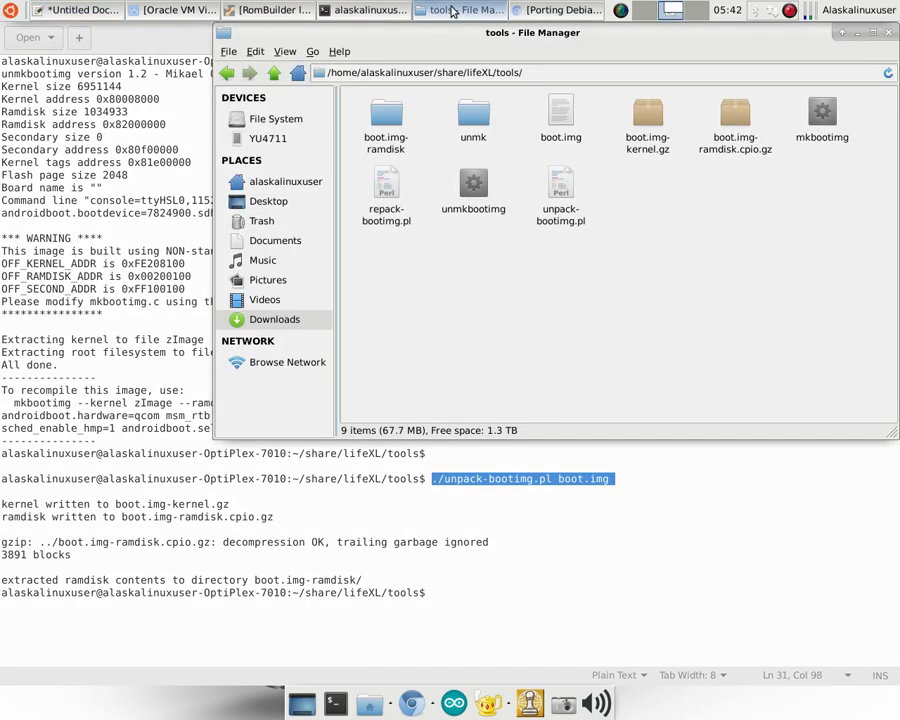
{"action": "mouse_move", "coordinate": [560, 305]}
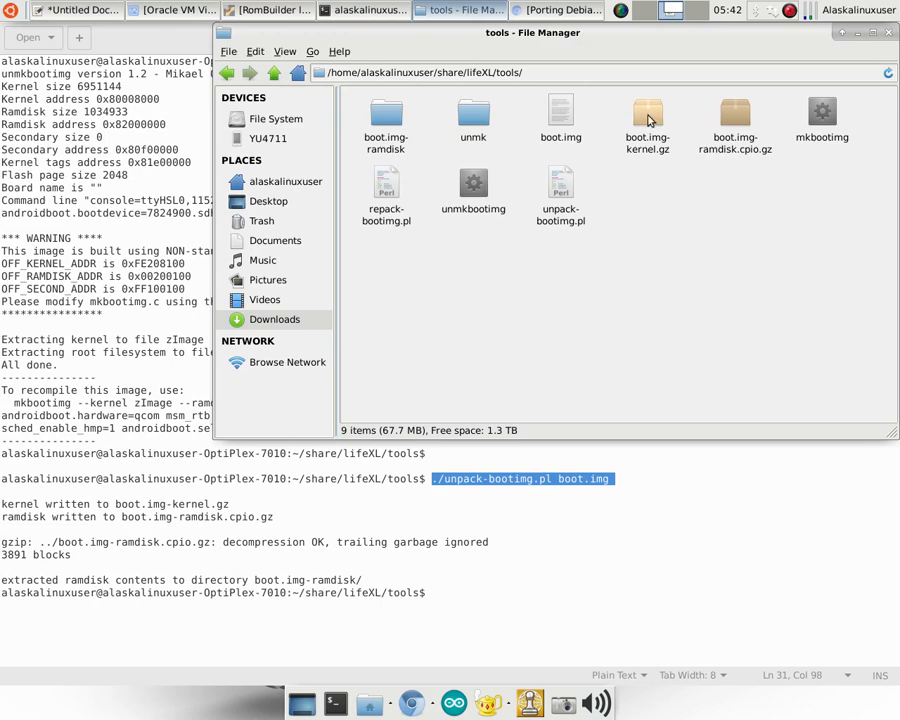
{"action": "left_click", "coordinate": [385, 113]}
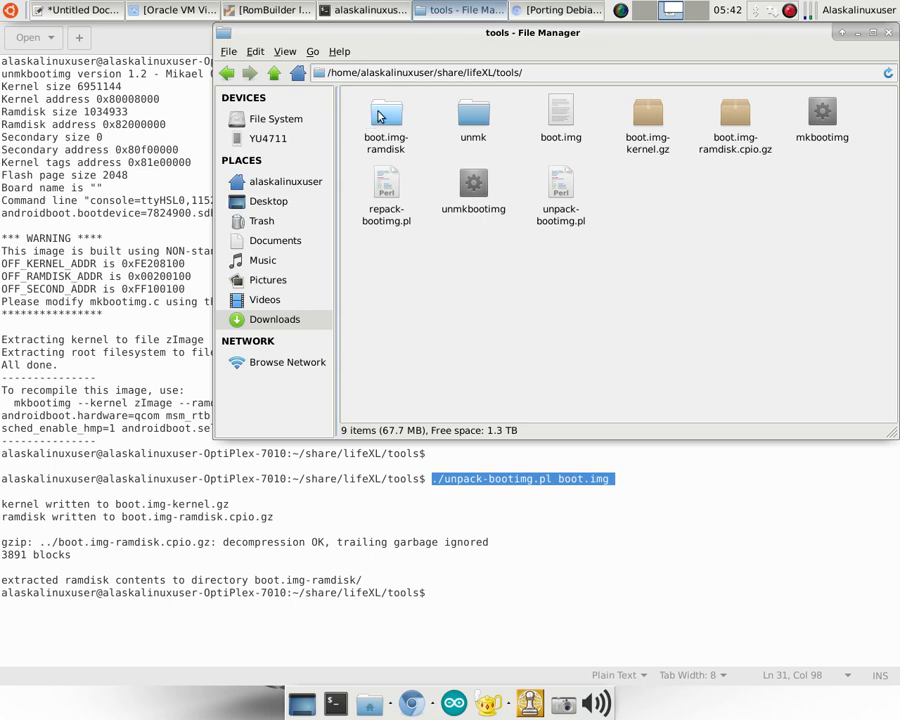
{"action": "double_click", "coordinate": [386, 115]}
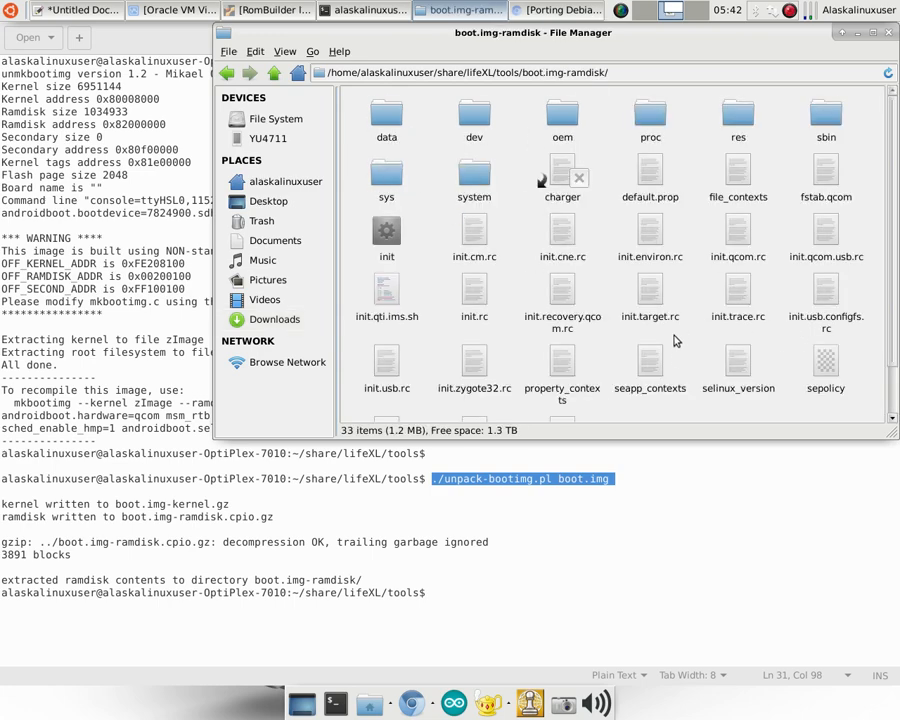
{"action": "scroll", "scroll_direction": "down", "scroll_amount": 3}
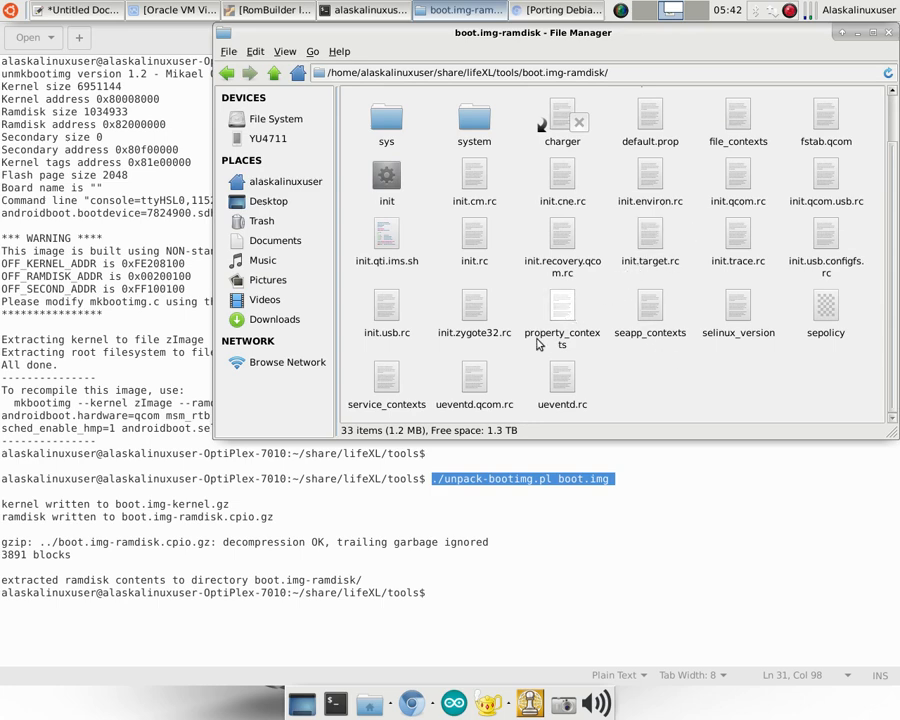
{"action": "mouse_move", "coordinate": [530, 351]}
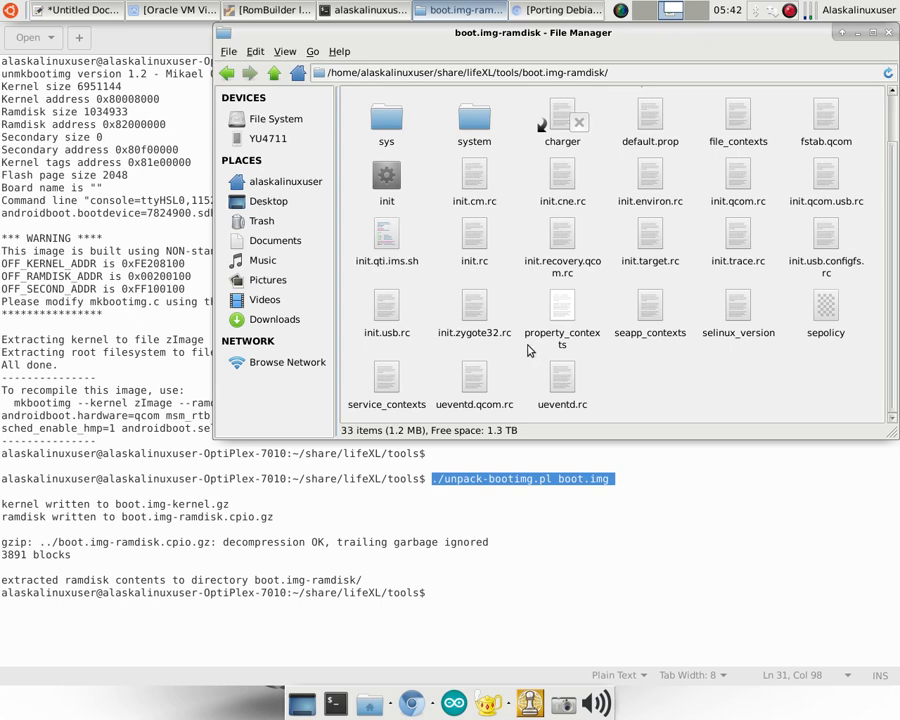
{"action": "left_click", "coordinate": [298, 72]}
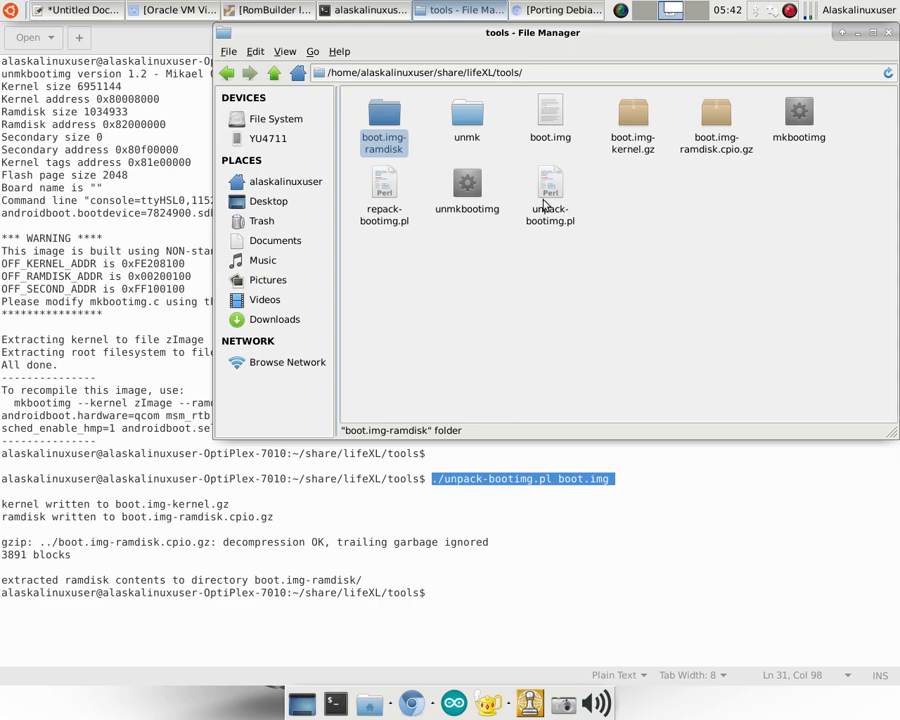
{"action": "right_click", "coordinate": [549, 190]}
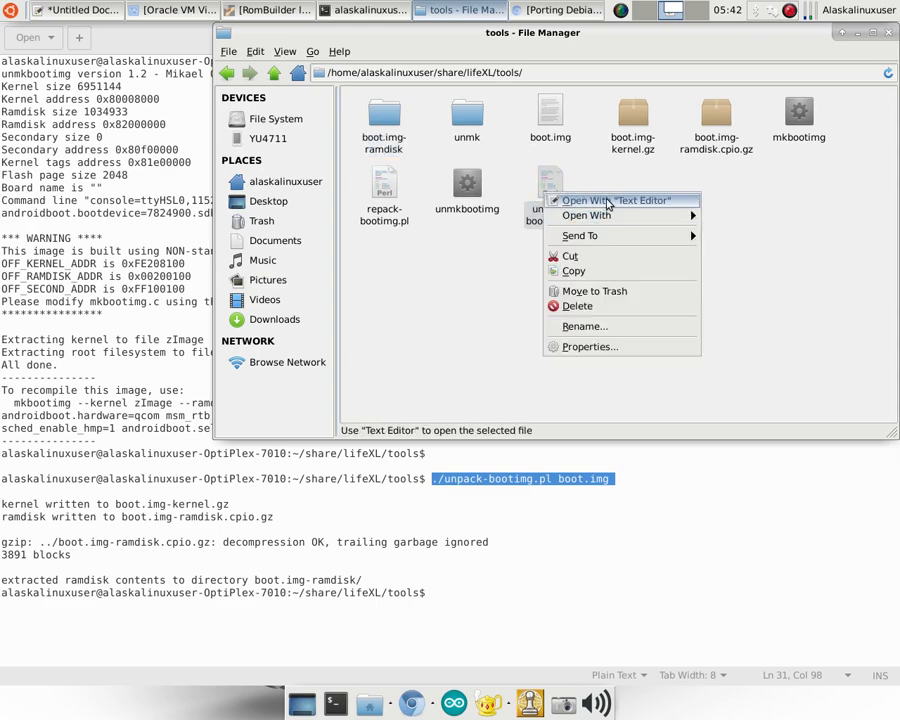
{"action": "left_click", "coordinate": [617, 200]}
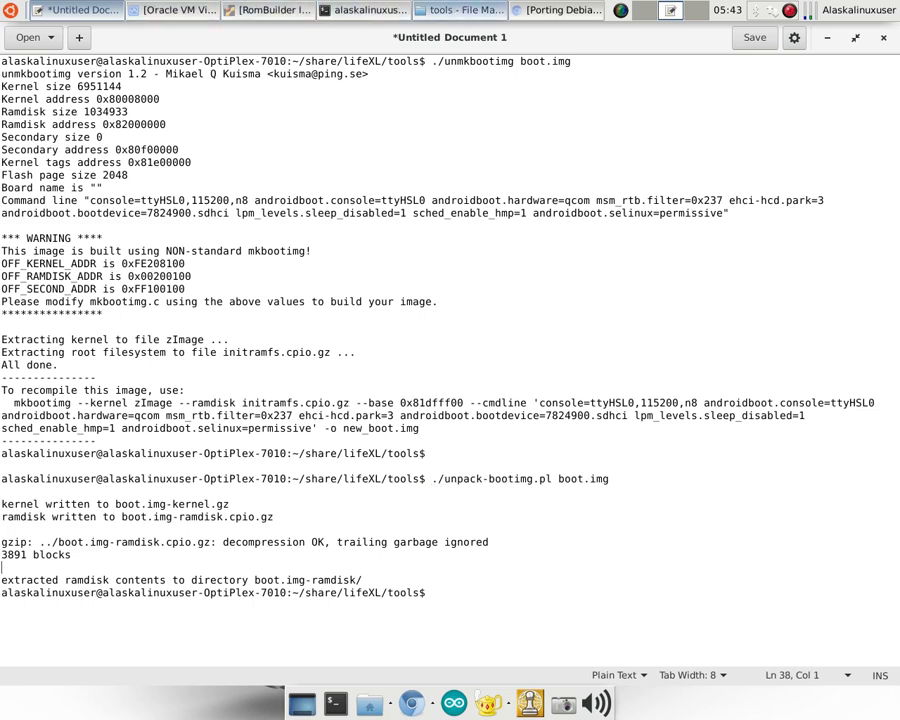
{"action": "left_click", "coordinate": [459, 10]}
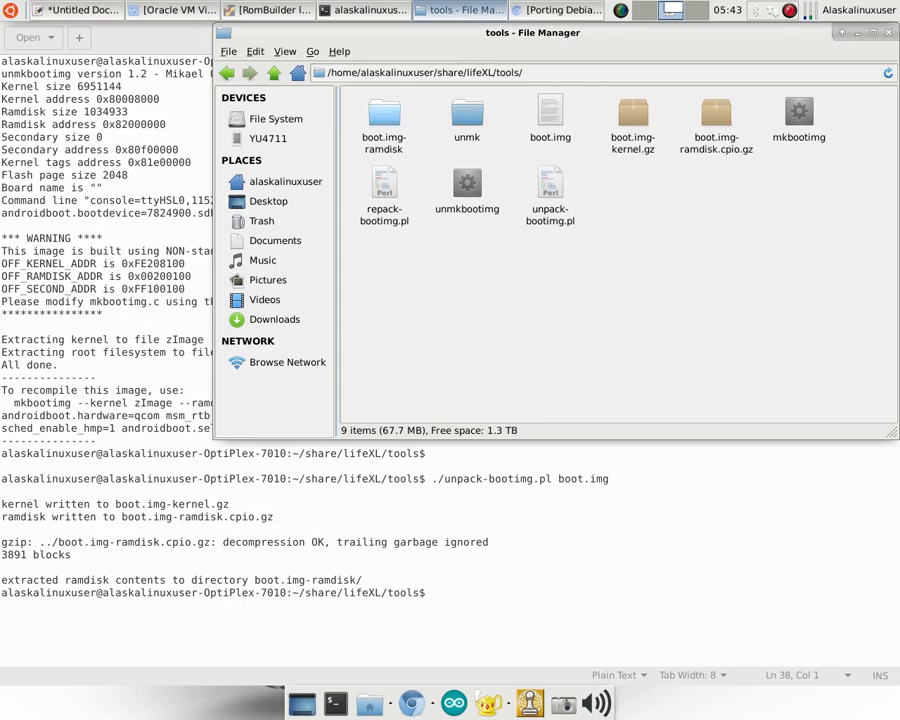
Confirm unmk contains zImage and initramfs.cpio.gz, checking zImage's size, then return to tools.
{"action": "double_click", "coordinate": [467, 110]}
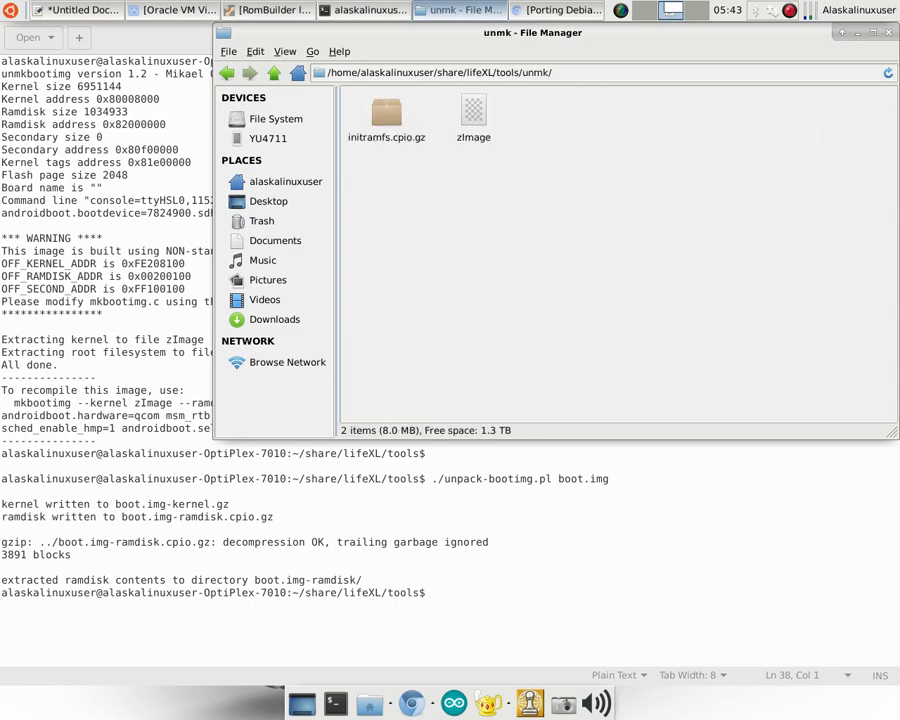
{"action": "left_click", "coordinate": [473, 110]}
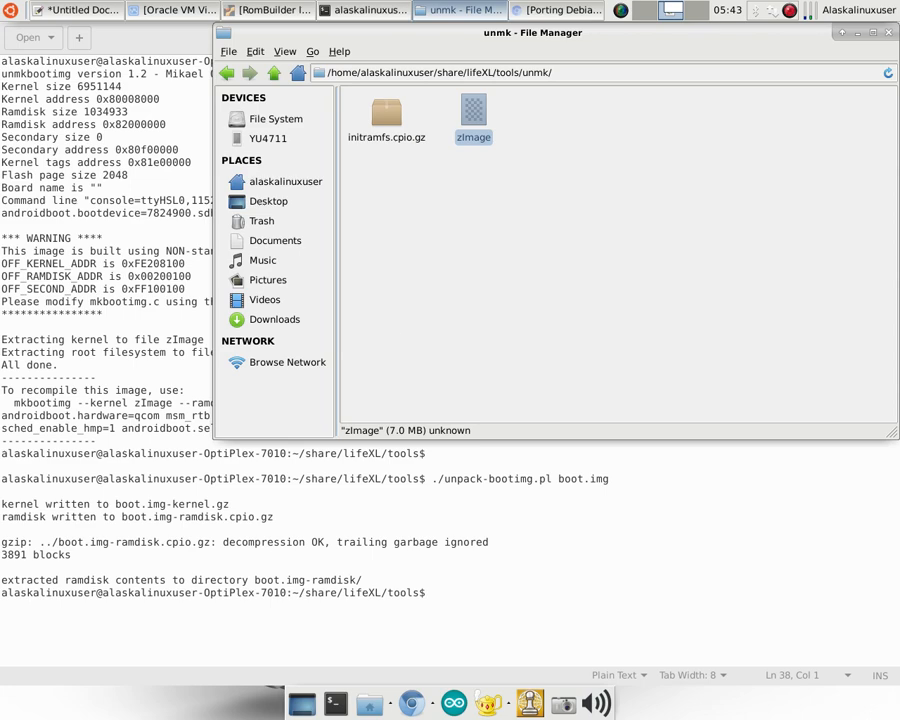
{"action": "mouse_move", "coordinate": [396, 340]}
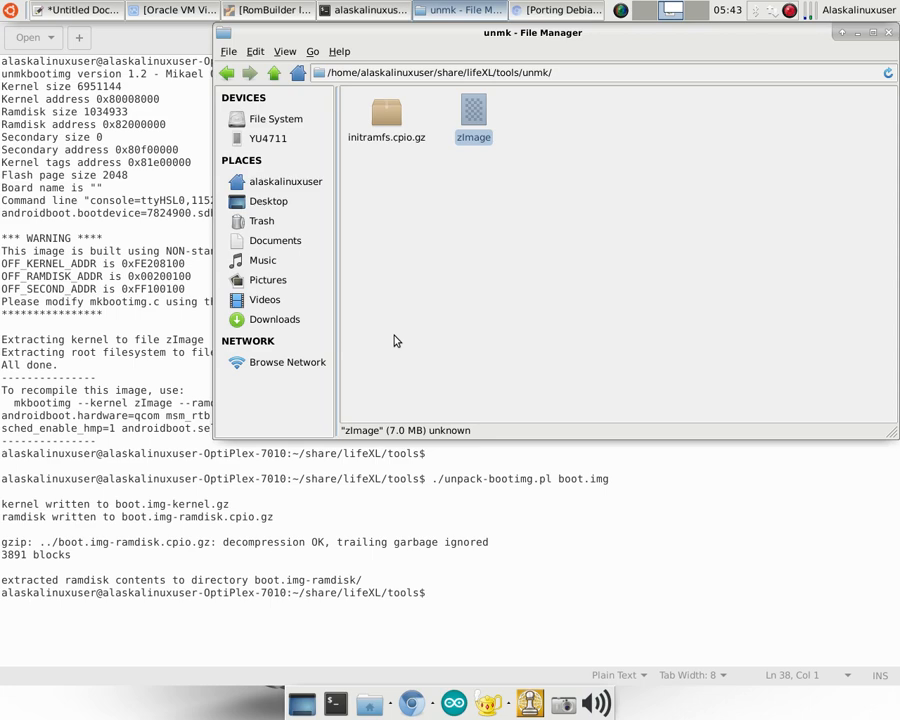
{"action": "mouse_move", "coordinate": [558, 432]}
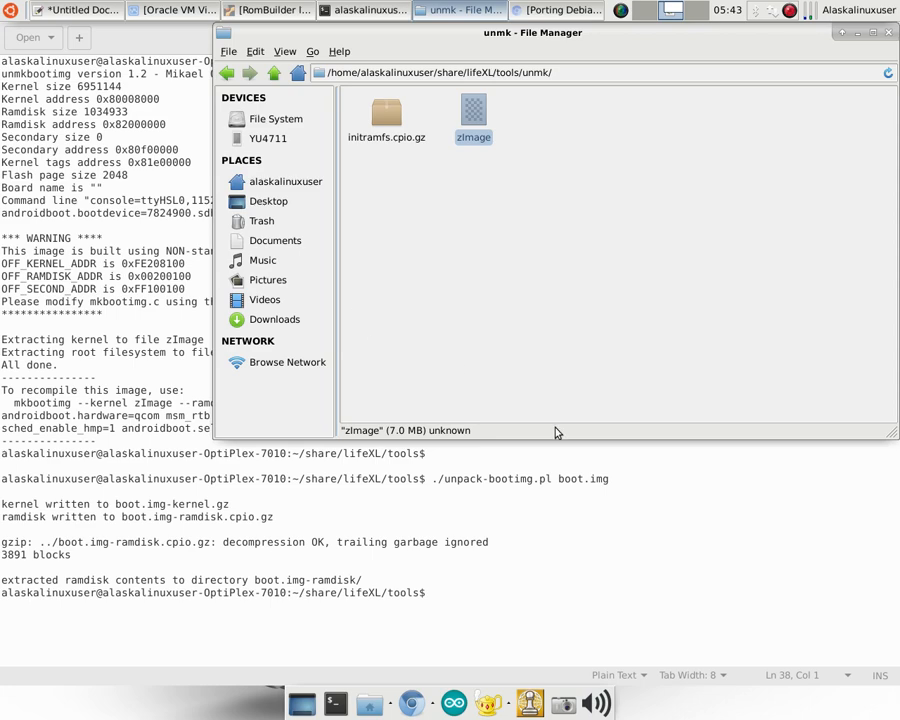
{"action": "mouse_move", "coordinate": [742, 287]}
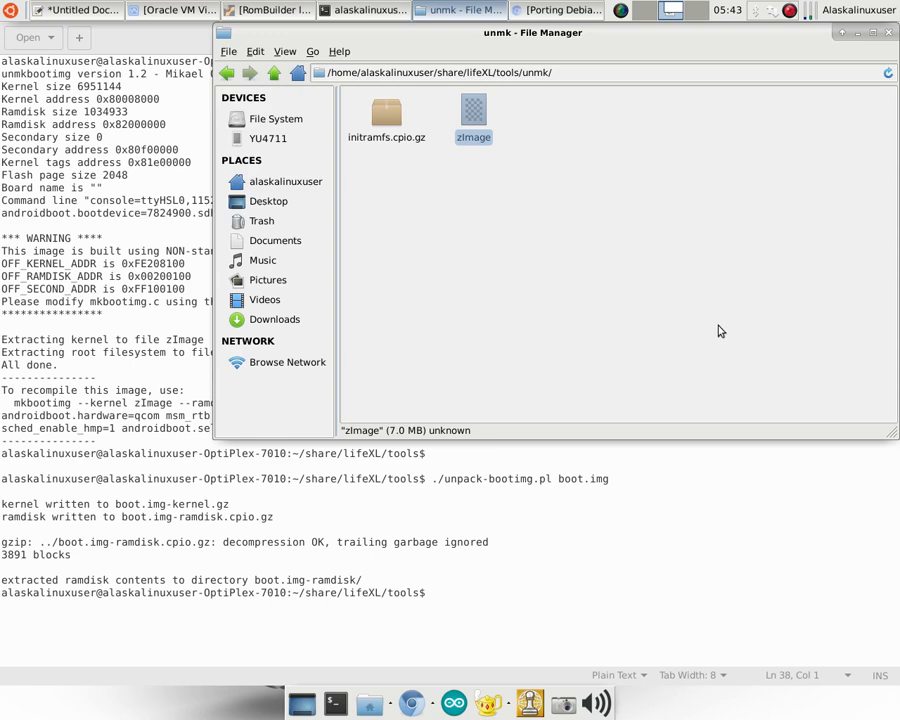
{"action": "mouse_move", "coordinate": [709, 336]}
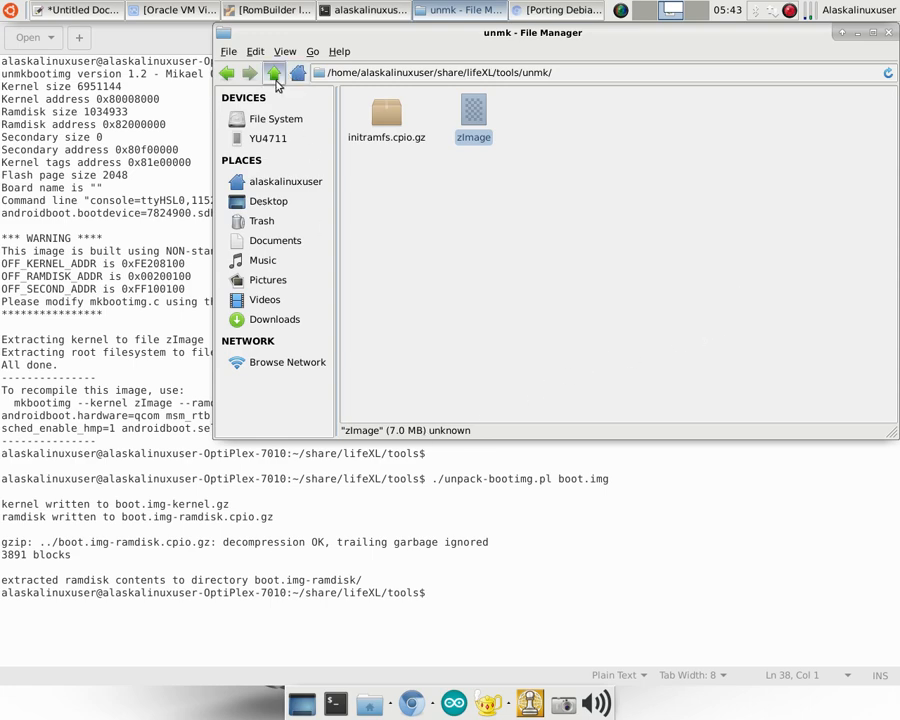
{"action": "left_click", "coordinate": [273, 72]}
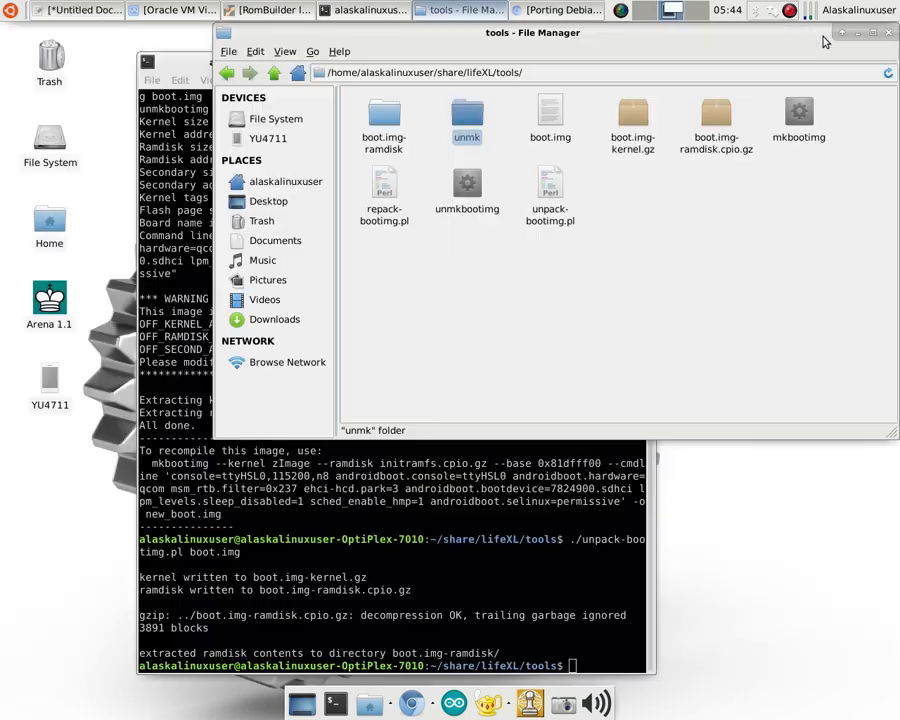
{"action": "mouse_move", "coordinate": [680, 296]}
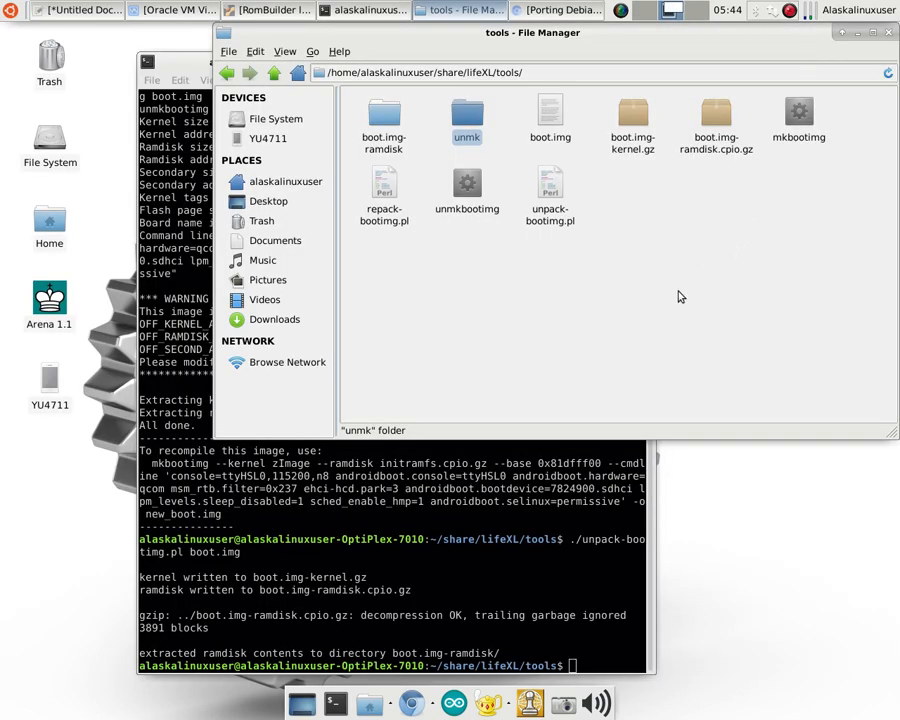